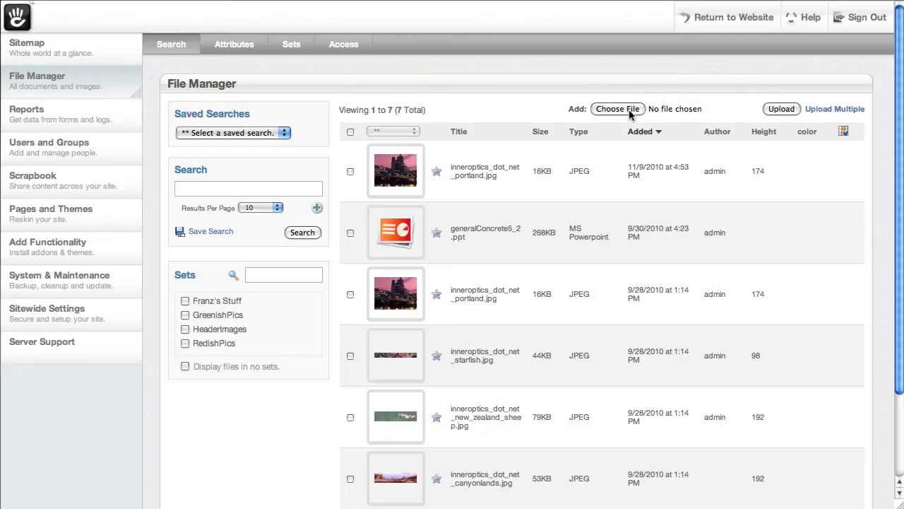
# - Bring up the Upload Multiple window and dismiss its file browser without choosing anything
pyautogui.click(618, 108)
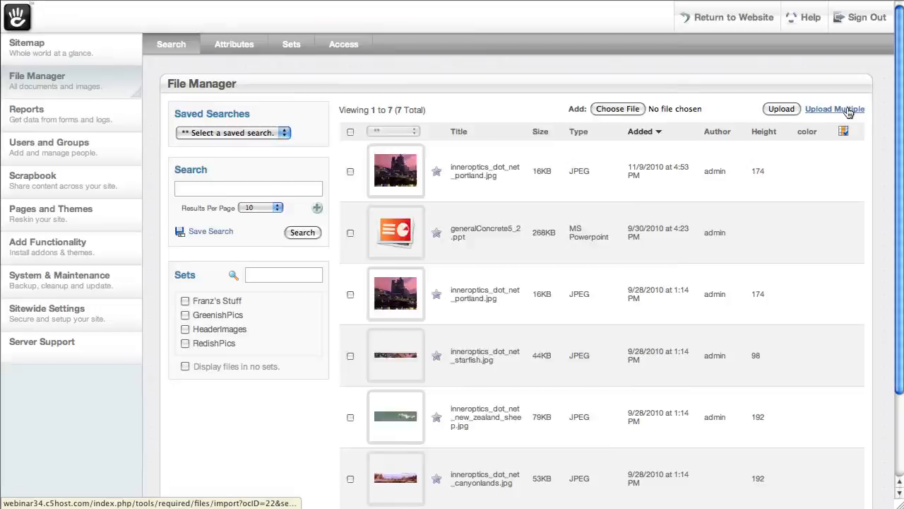
pyautogui.click(833, 108)
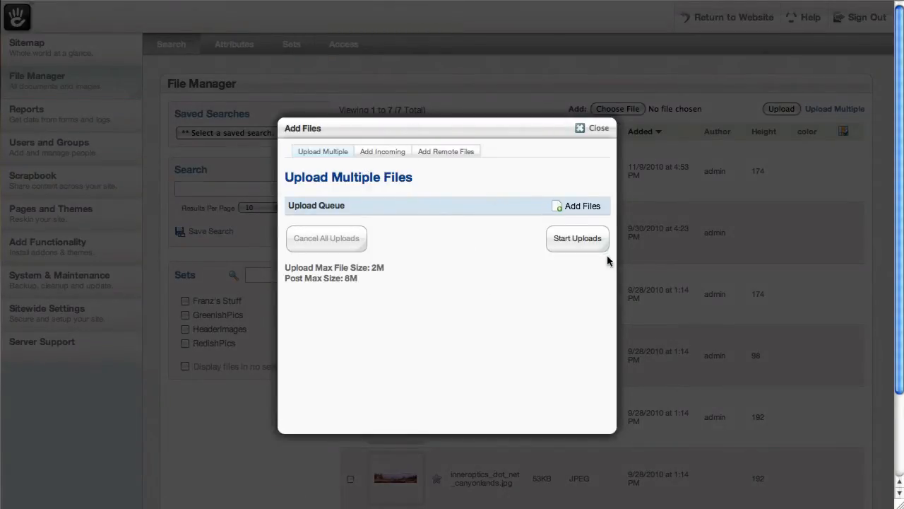
pyautogui.click(581, 206)
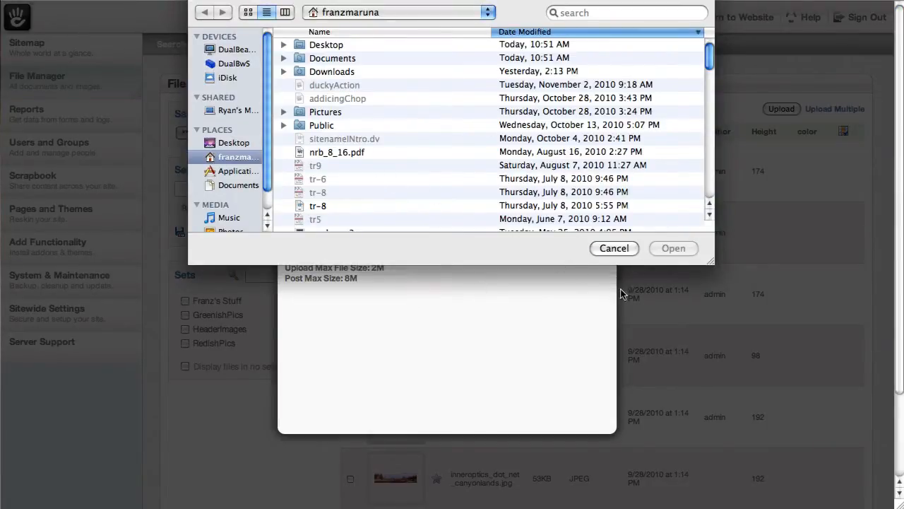
pyautogui.click(613, 249)
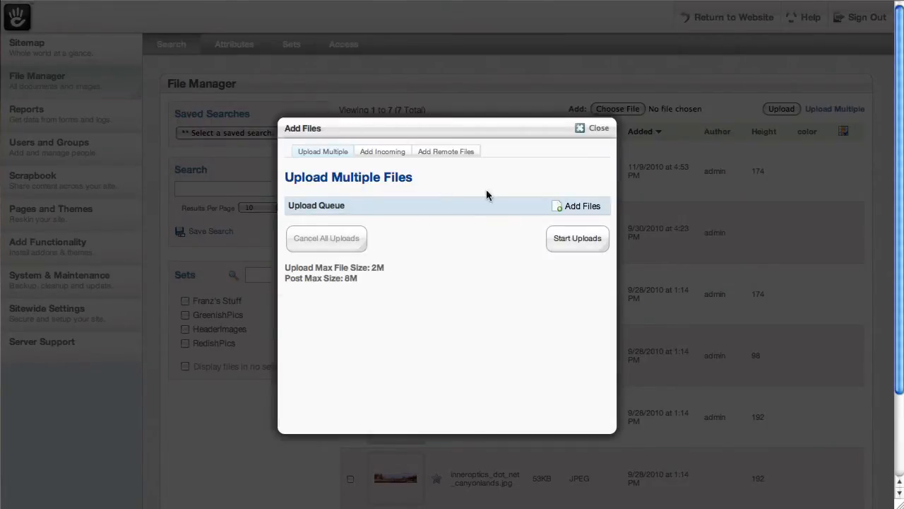
pyautogui.moveTo(455, 251)
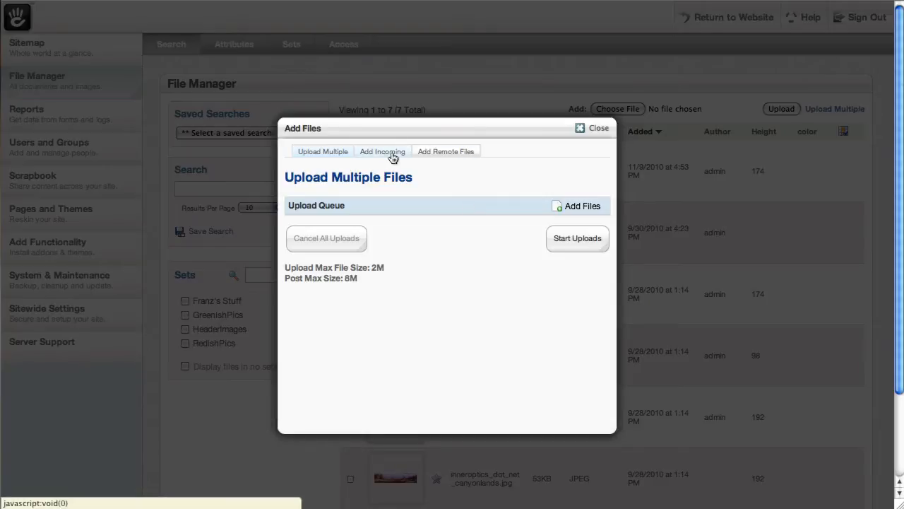
# - Switch to the Add Incoming view, then to the Add Remote Files URL form
pyautogui.click(381, 151)
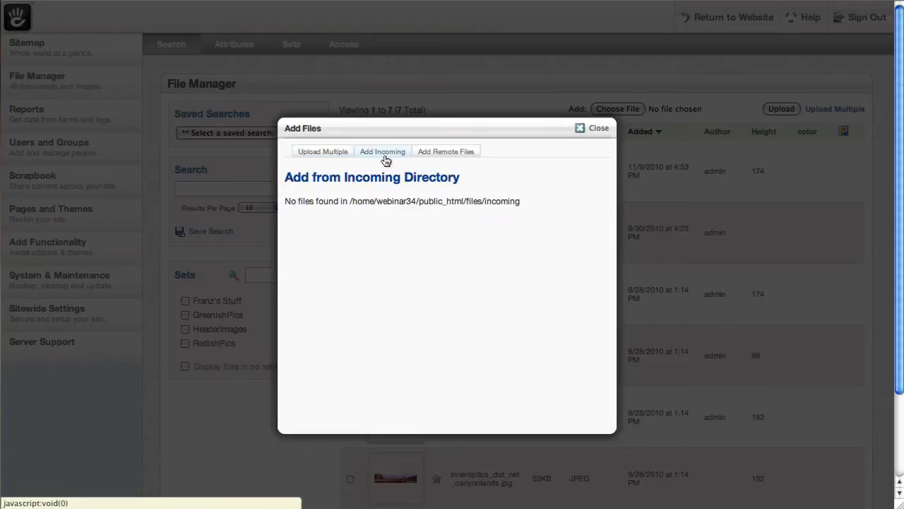
pyautogui.moveTo(565, 263)
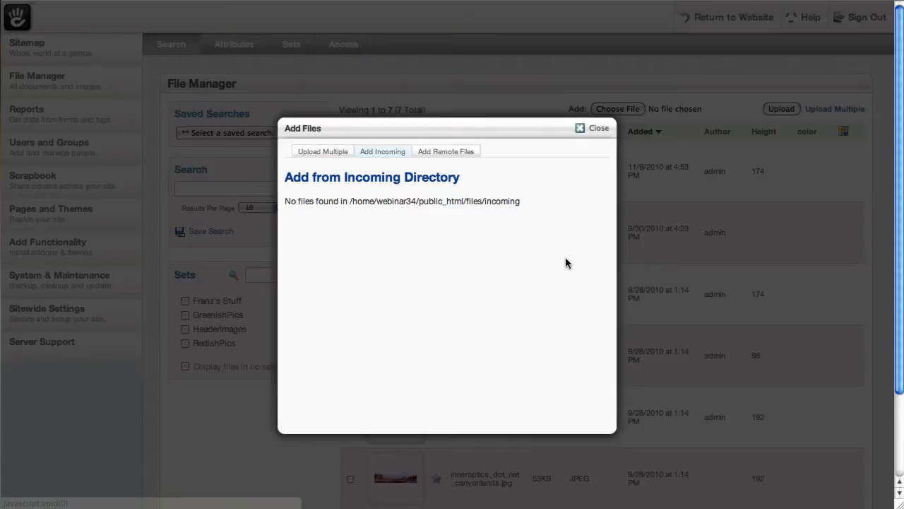
pyautogui.moveTo(435, 235)
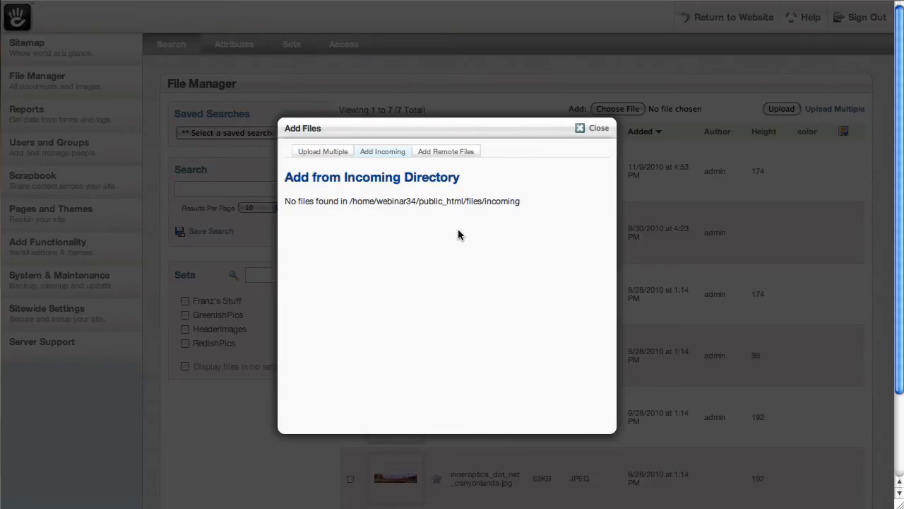
pyautogui.moveTo(458, 229)
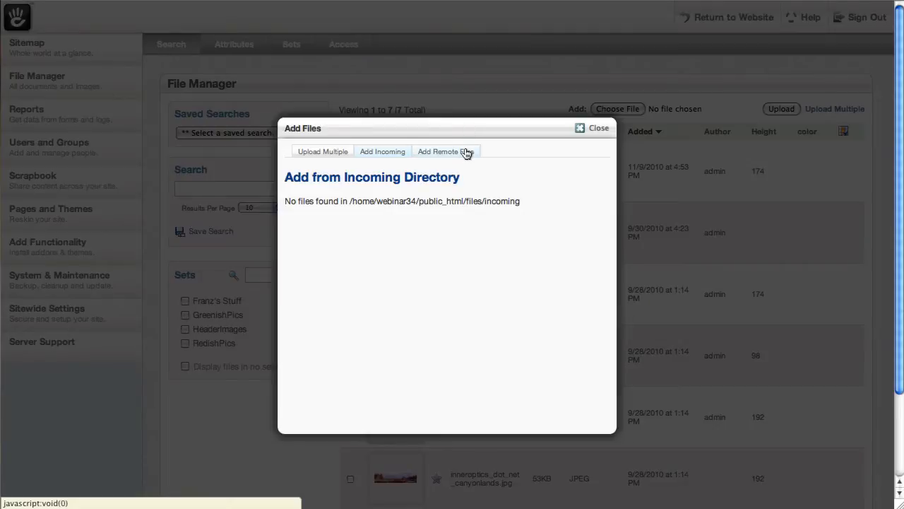
pyautogui.click(445, 151)
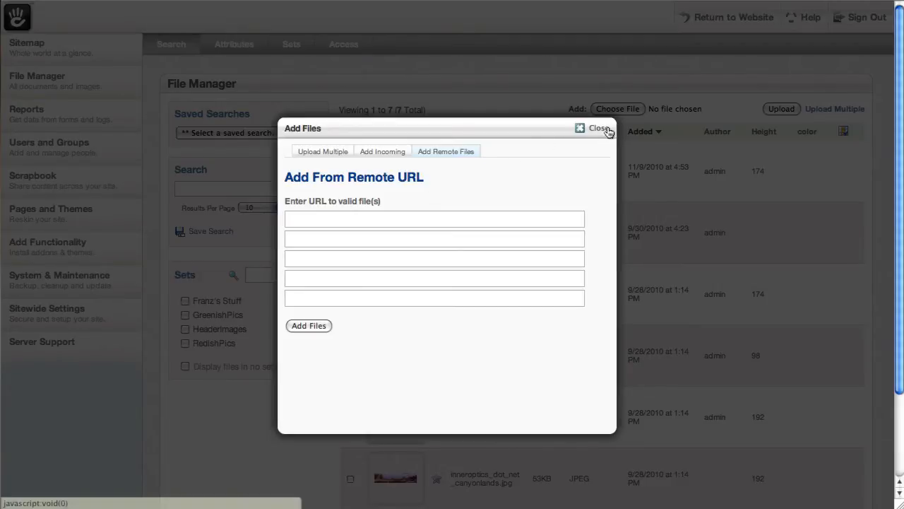
# - View the sheep image full size, close it, and bring up the starfish image's actions
pyautogui.click(599, 129)
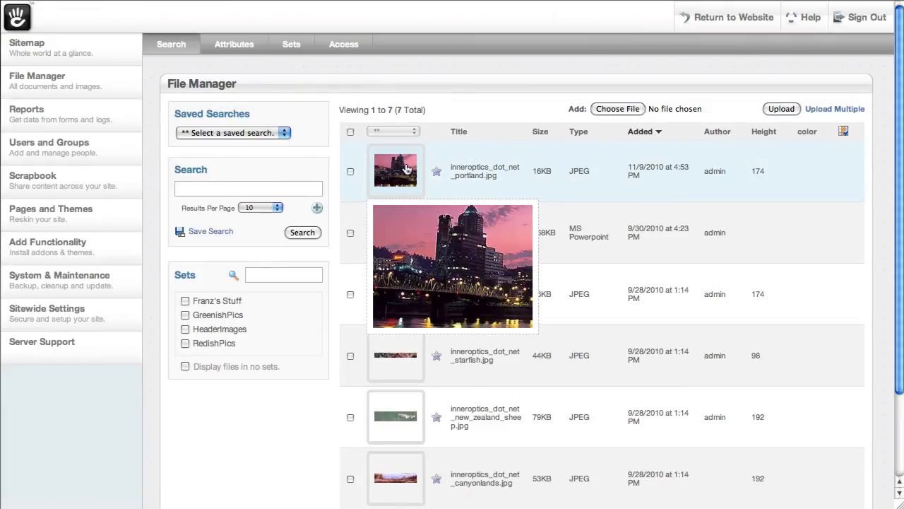
pyautogui.moveTo(402, 229)
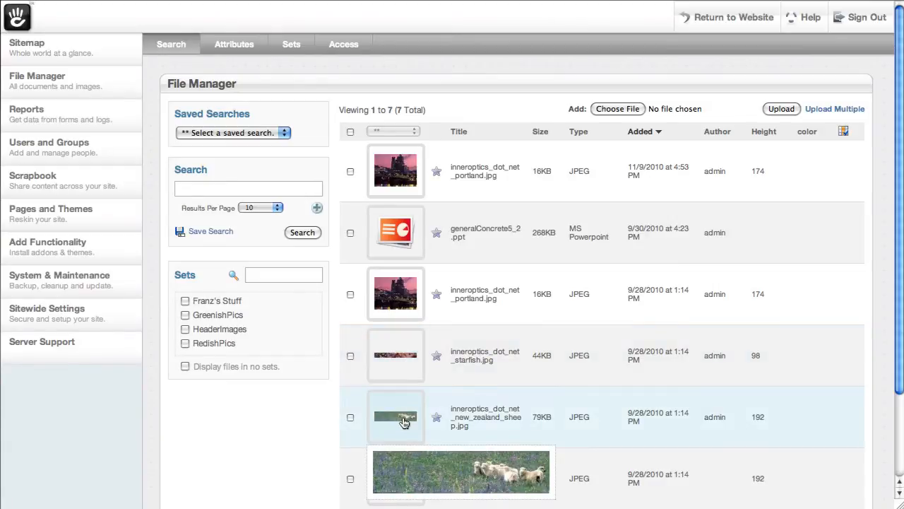
pyautogui.rightClick(395, 292)
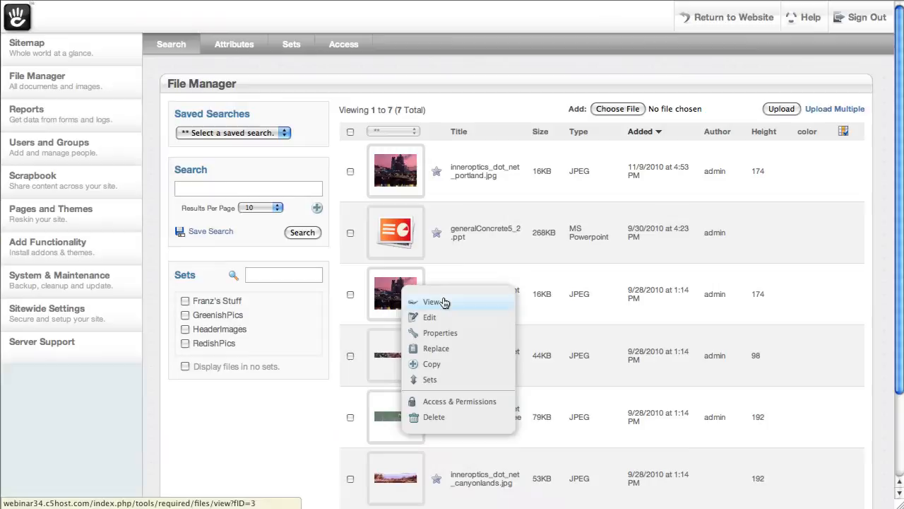
pyautogui.click(432, 303)
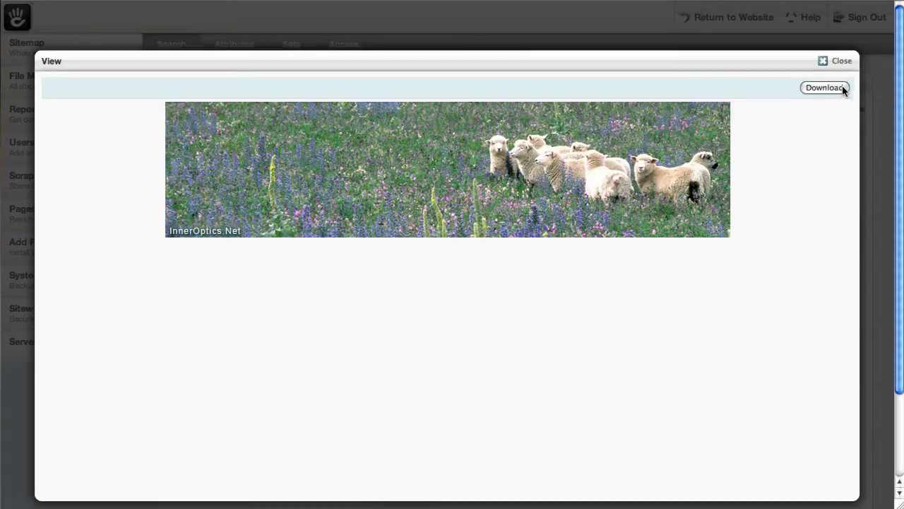
pyautogui.click(840, 61)
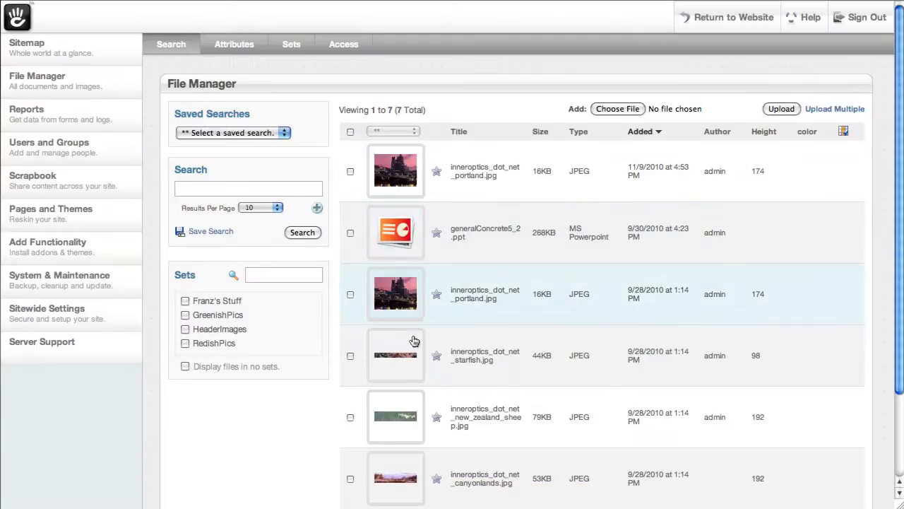
pyautogui.rightClick(396, 357)
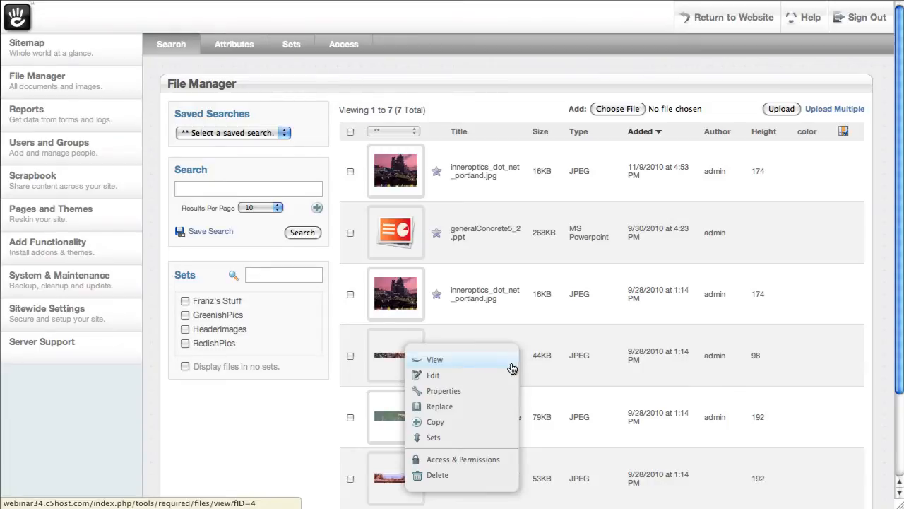
pyautogui.moveTo(444, 376)
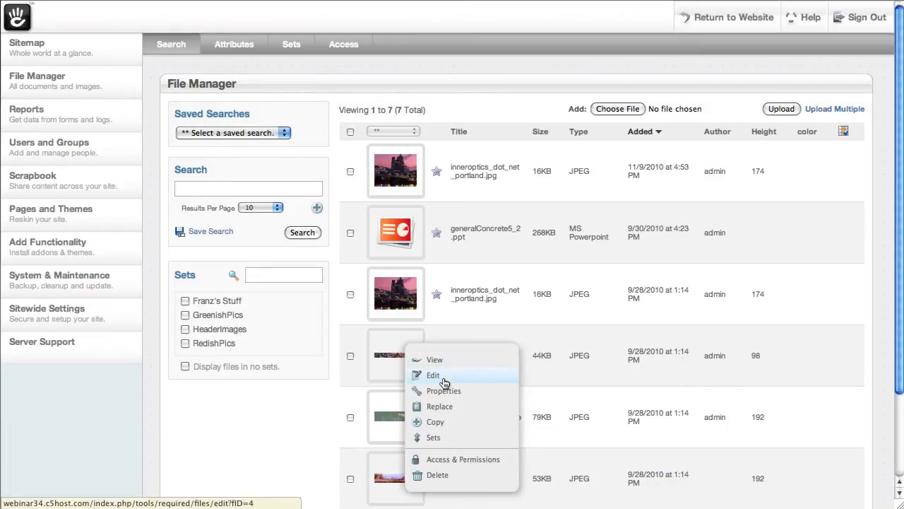
# - Edit the starfish image in Picnik and start a resize with proportions unlocked
pyautogui.click(432, 375)
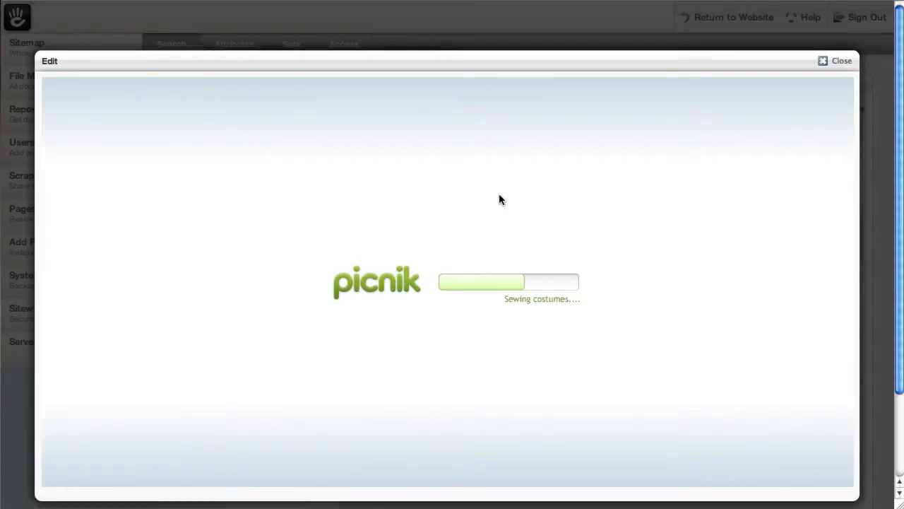
pyautogui.moveTo(505, 189)
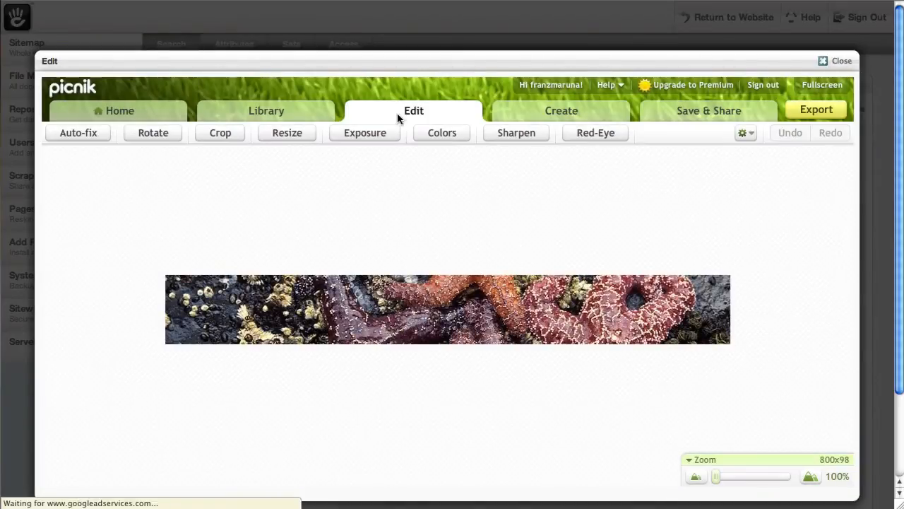
pyautogui.moveTo(221, 133)
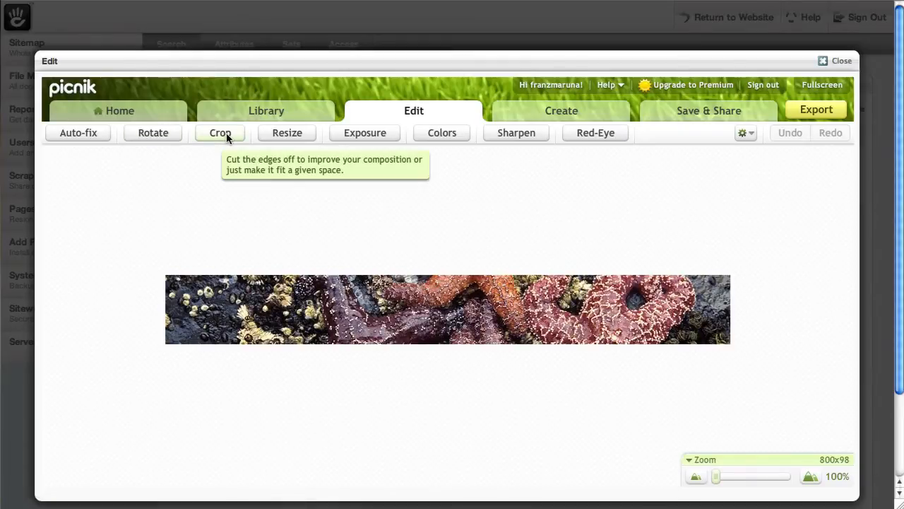
pyautogui.click(287, 133)
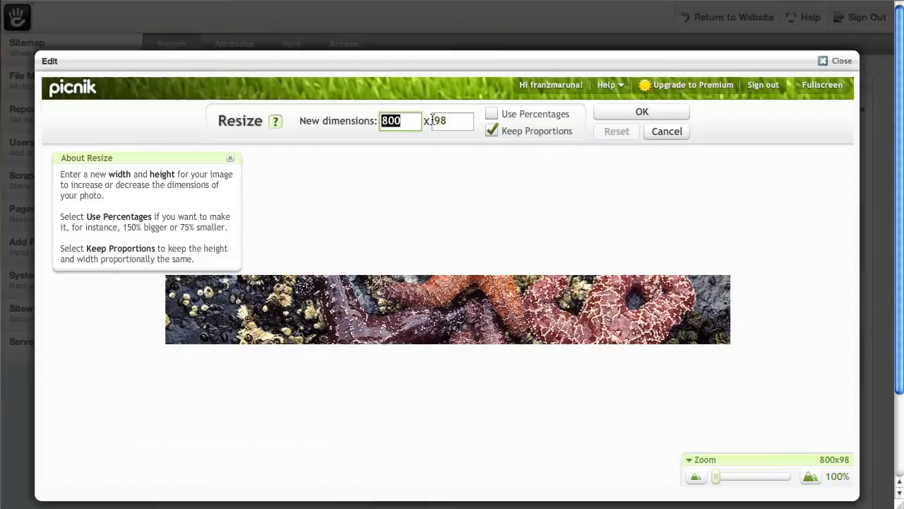
pyautogui.write('1616')
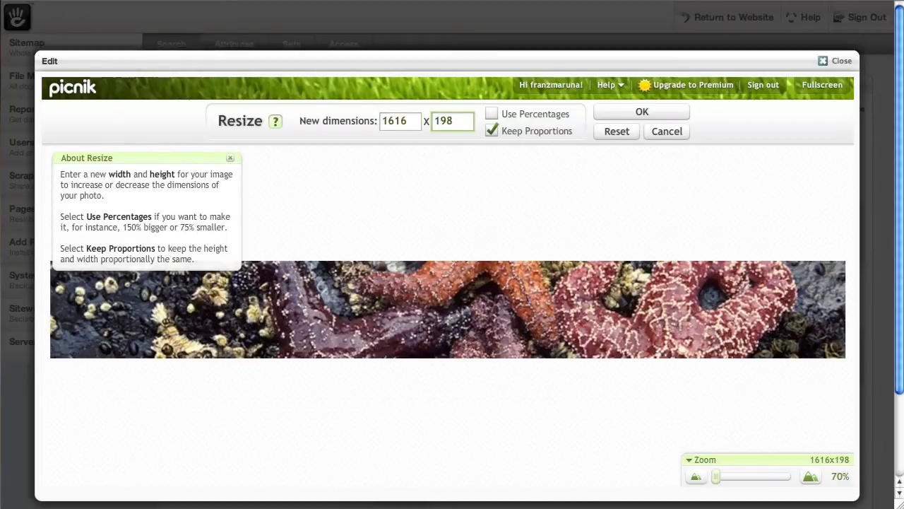
pyautogui.click(492, 130)
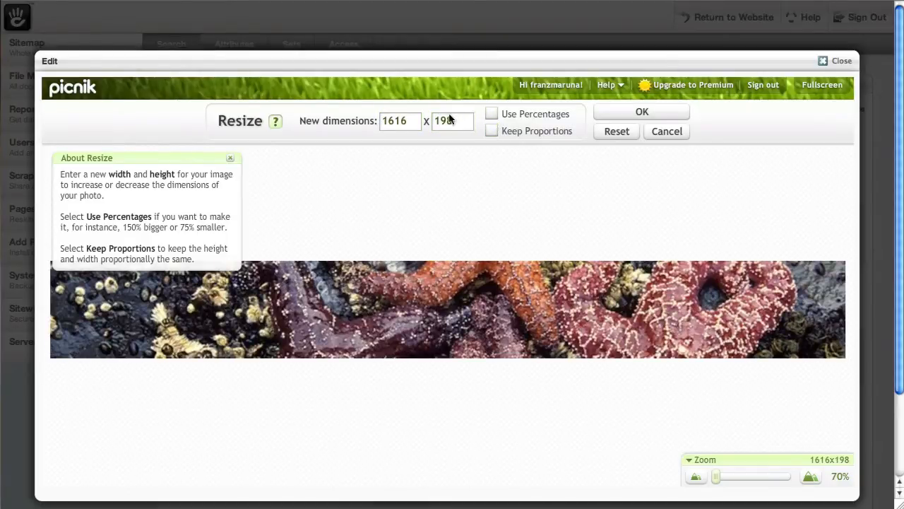
# - Resize the photo to 900 by 198 and export it
pyautogui.click(398, 120)
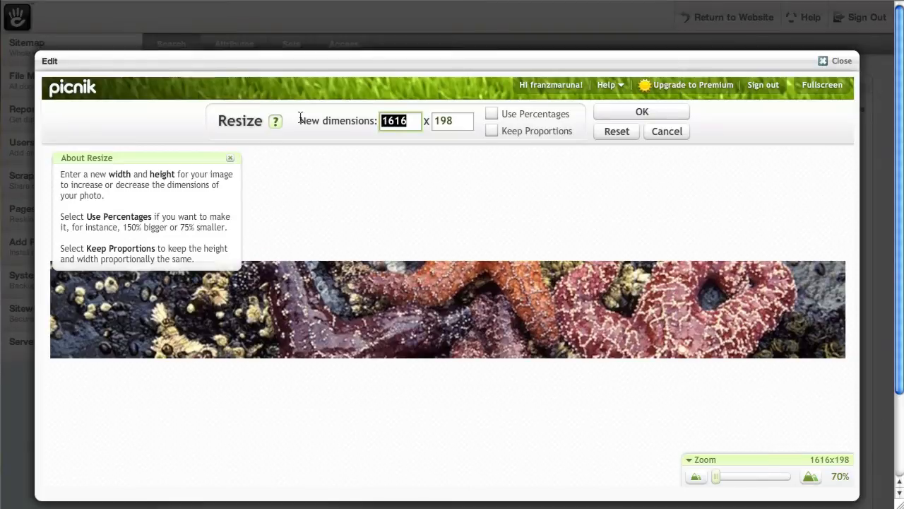
pyautogui.write('900')
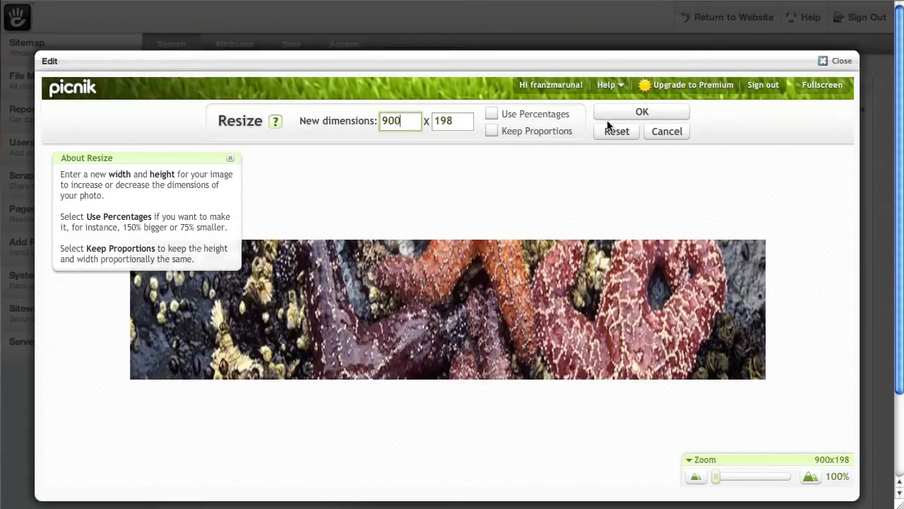
pyautogui.click(641, 111)
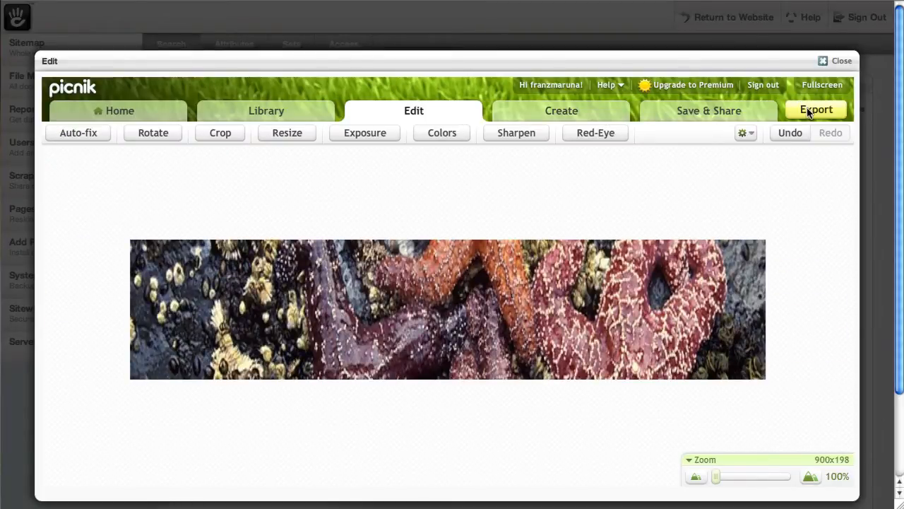
pyautogui.click(817, 109)
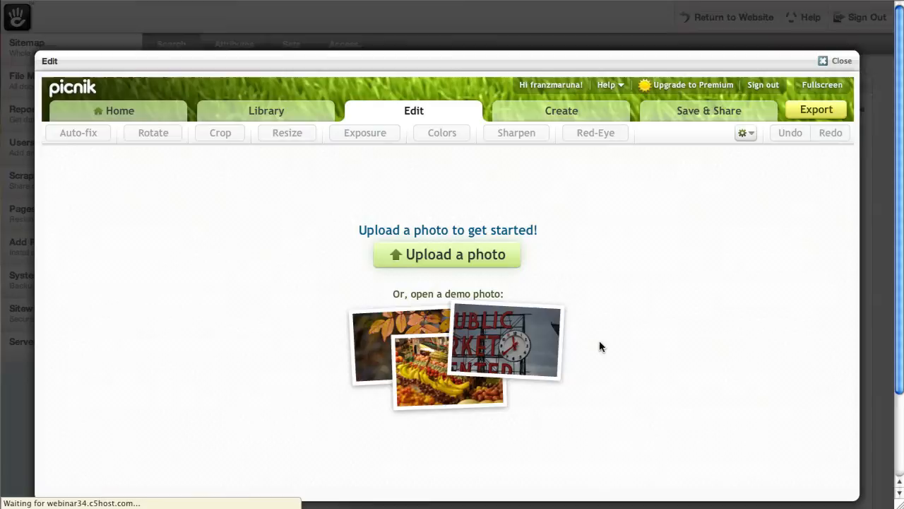
# - Close Picnik and sort the file list by title, then by size
pyautogui.click(837, 60)
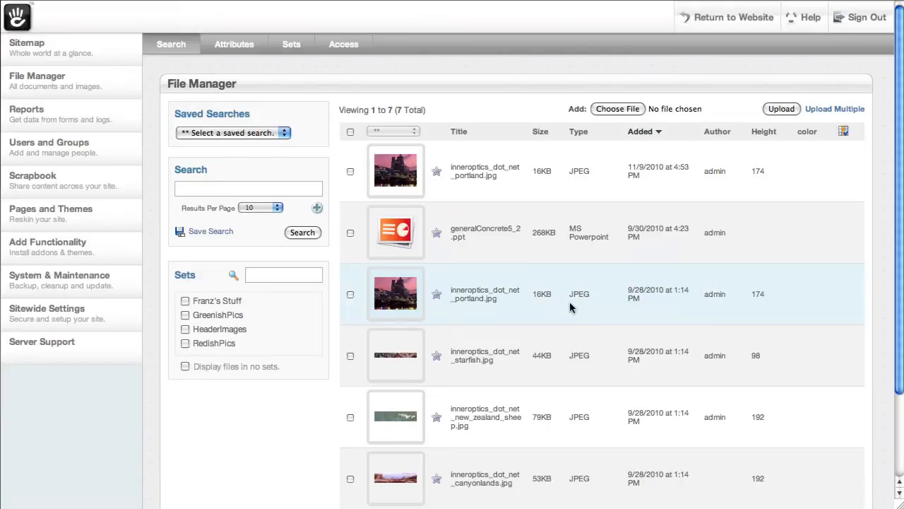
pyautogui.rightClick(571, 308)
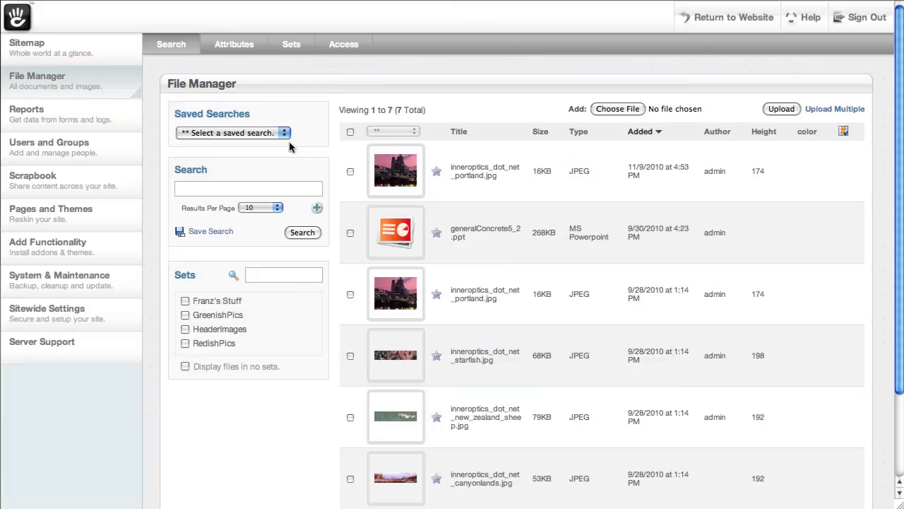
pyautogui.moveTo(441, 132)
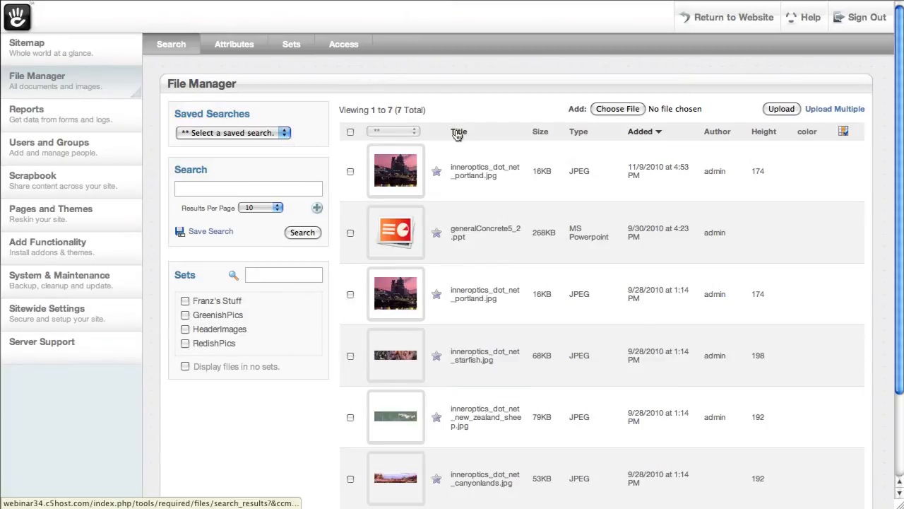
pyautogui.click(458, 131)
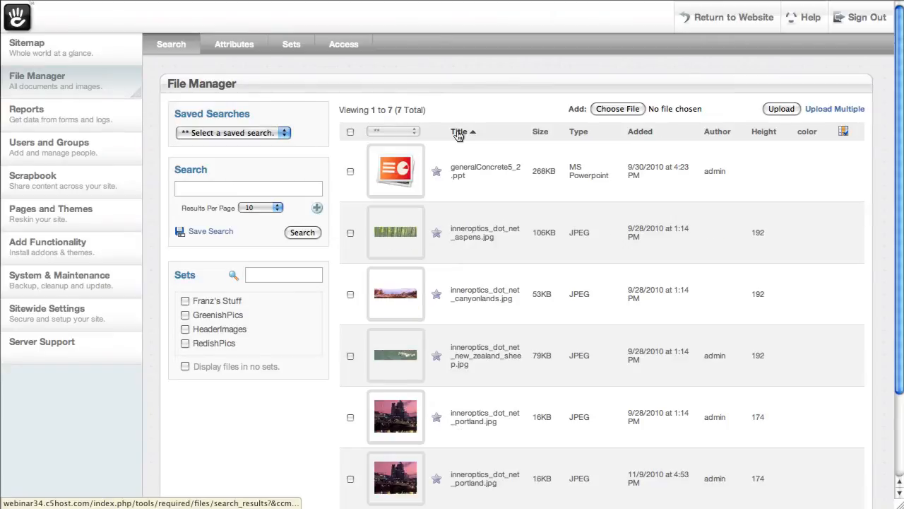
pyautogui.click(539, 131)
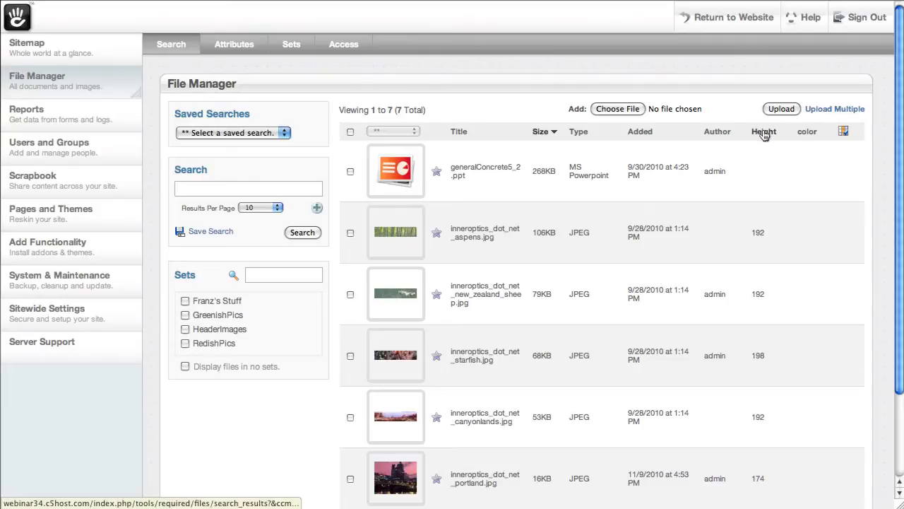
# - Customise the list columns with Size first and Active included, and save
pyautogui.click(843, 132)
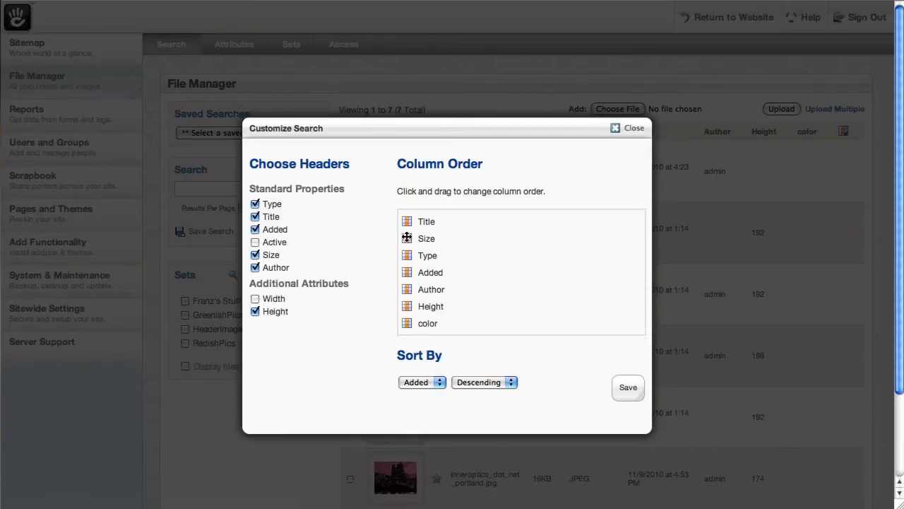
pyautogui.moveTo(427, 238); pyautogui.dragTo(427, 219)
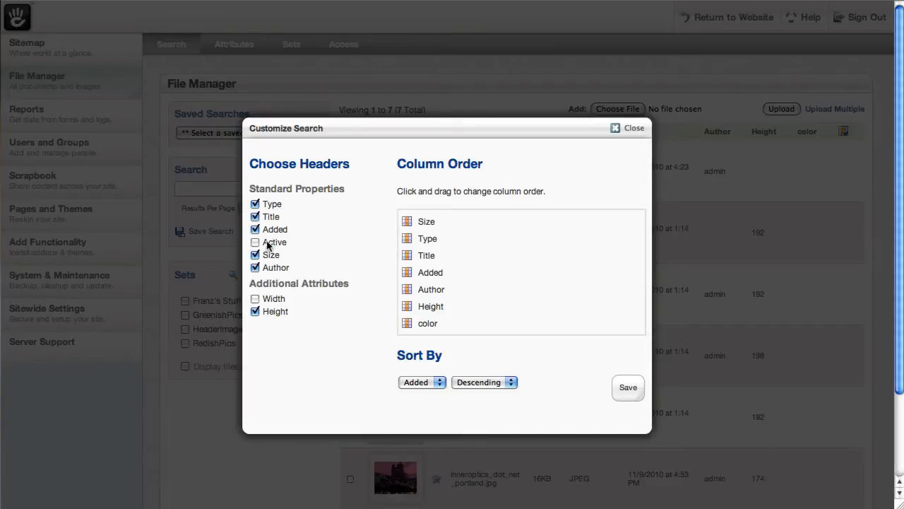
pyautogui.click(255, 241)
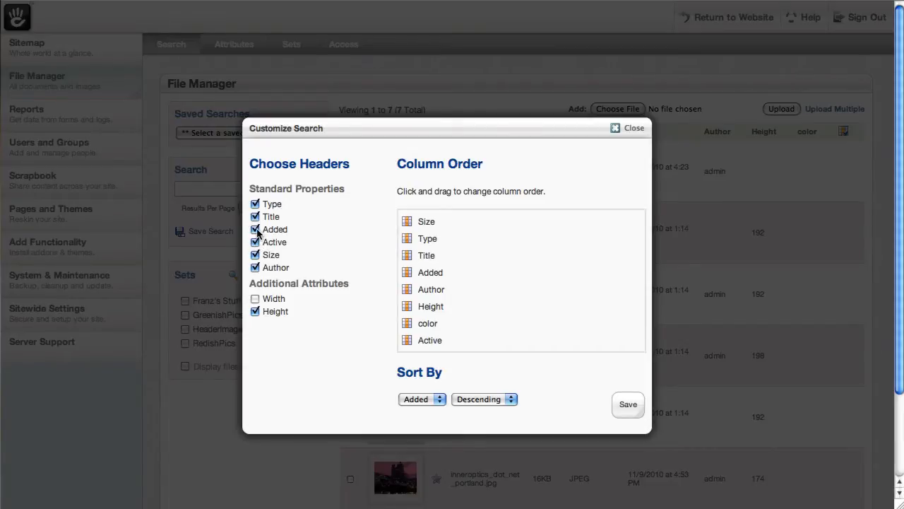
pyautogui.click(616, 127)
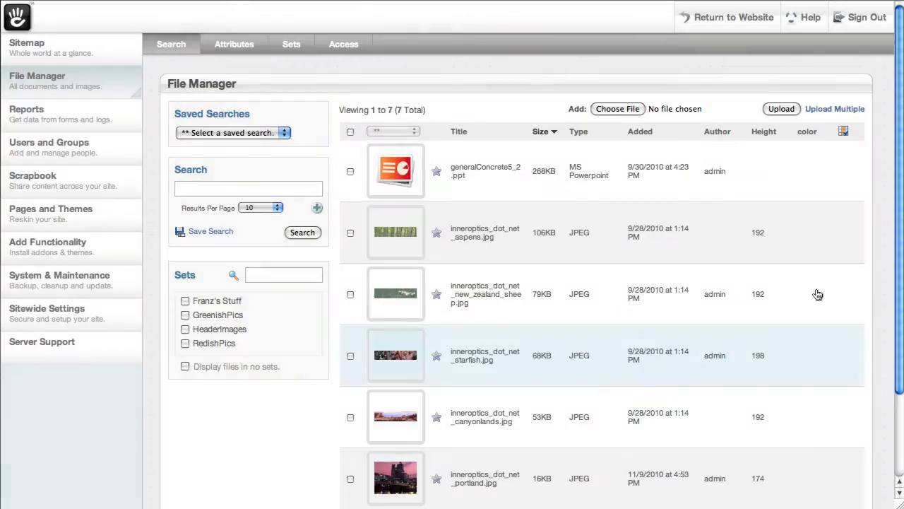
# - Give the portland image a description in its Properties
pyautogui.click(458, 127)
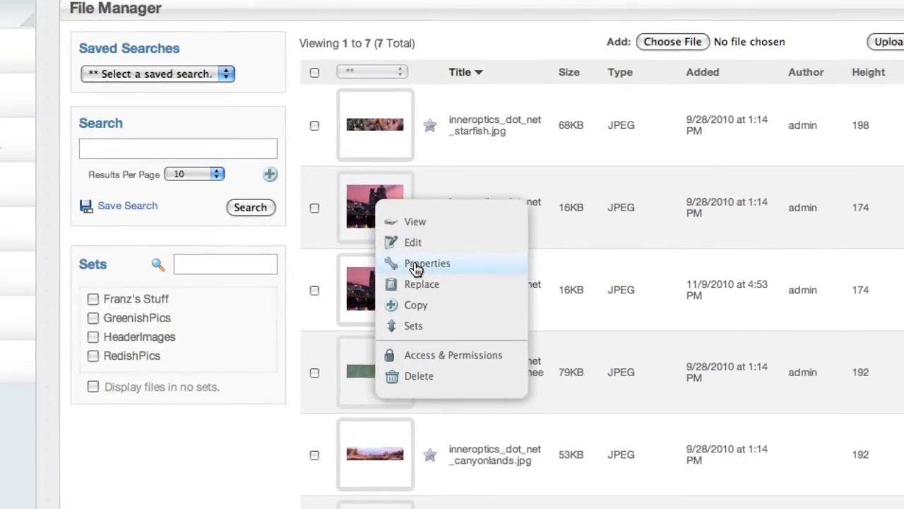
pyautogui.click(427, 263)
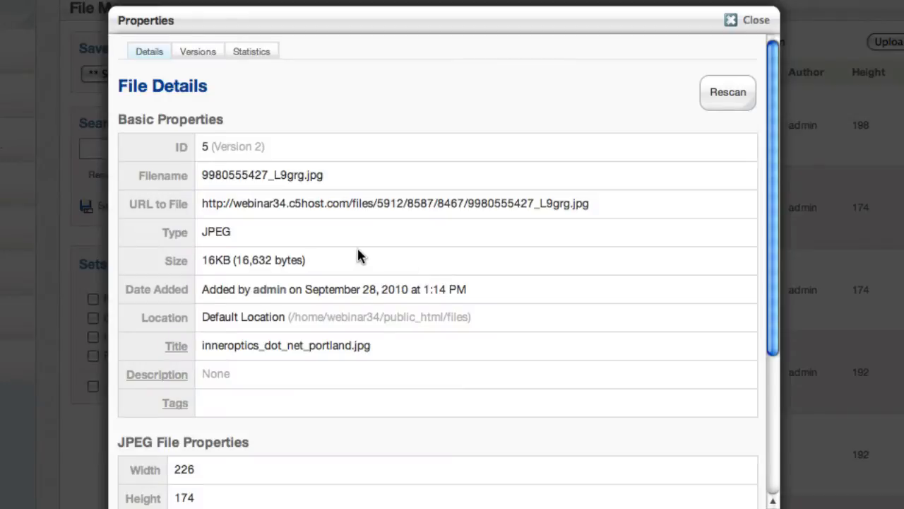
pyautogui.moveTo(334, 195)
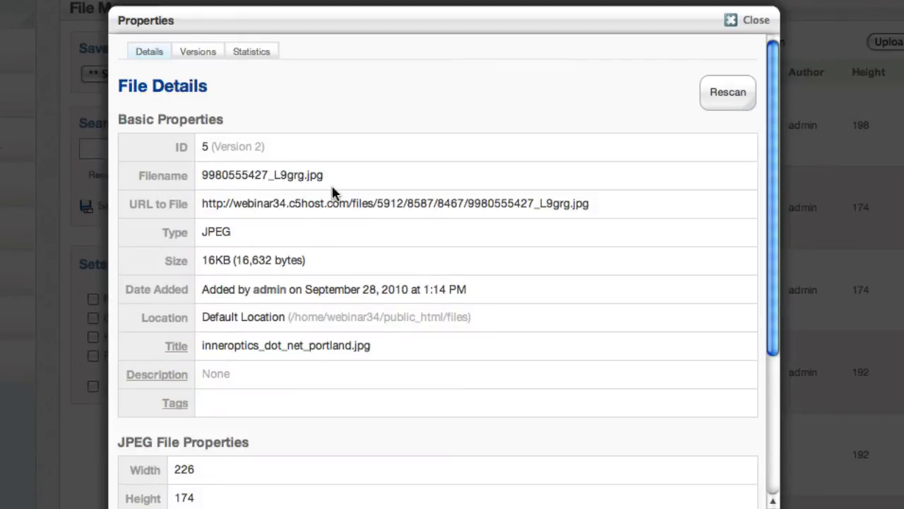
pyautogui.moveTo(295, 195)
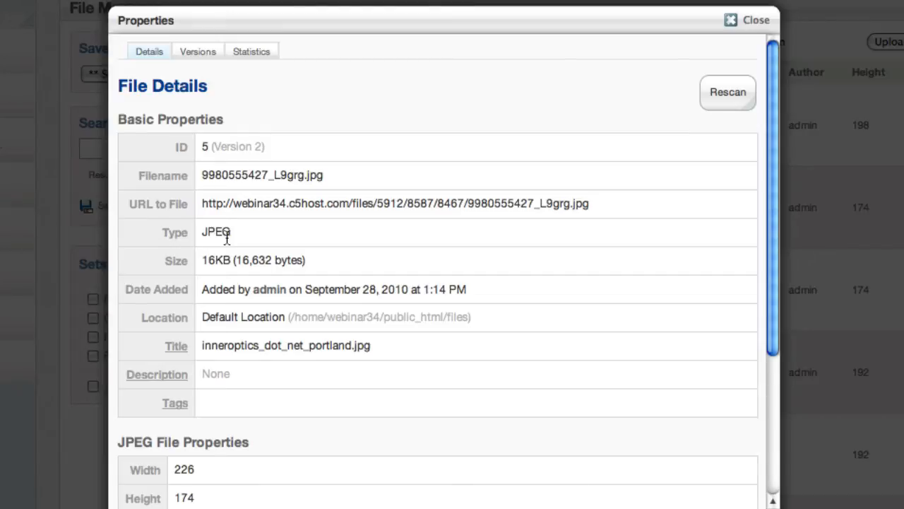
pyautogui.moveTo(300, 288)
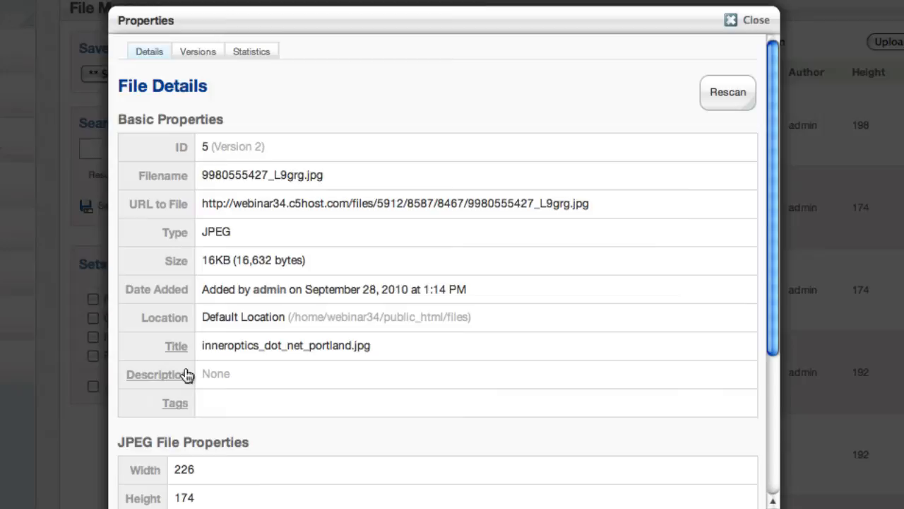
pyautogui.moveTo(135, 392)
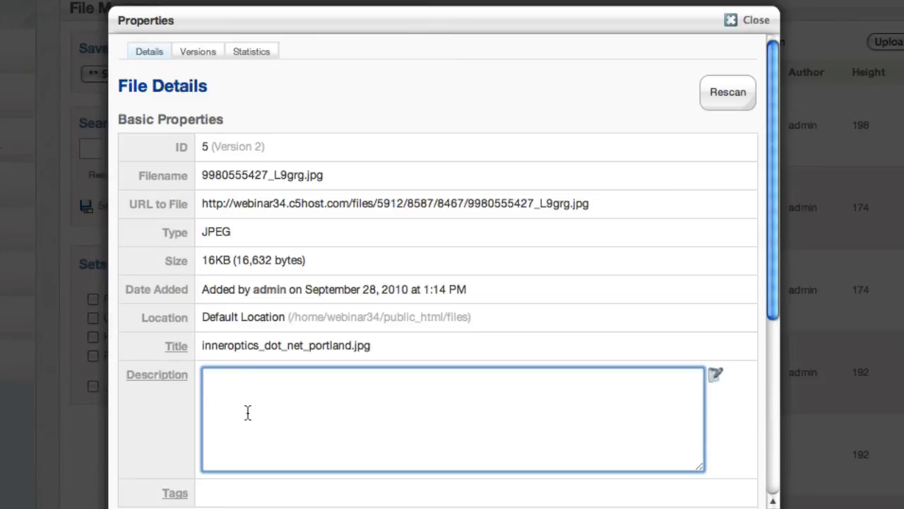
pyautogui.write('asdfisda')
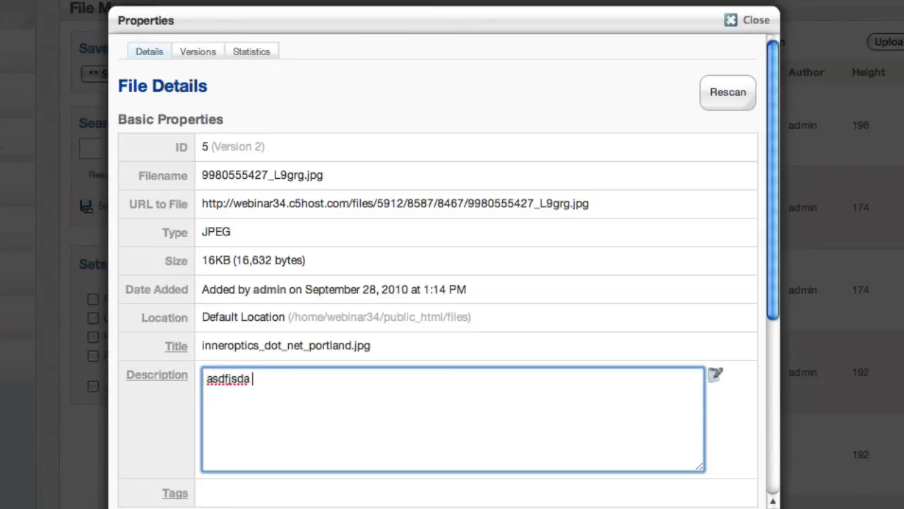
pyautogui.write('fksadf sadklfasdf as')
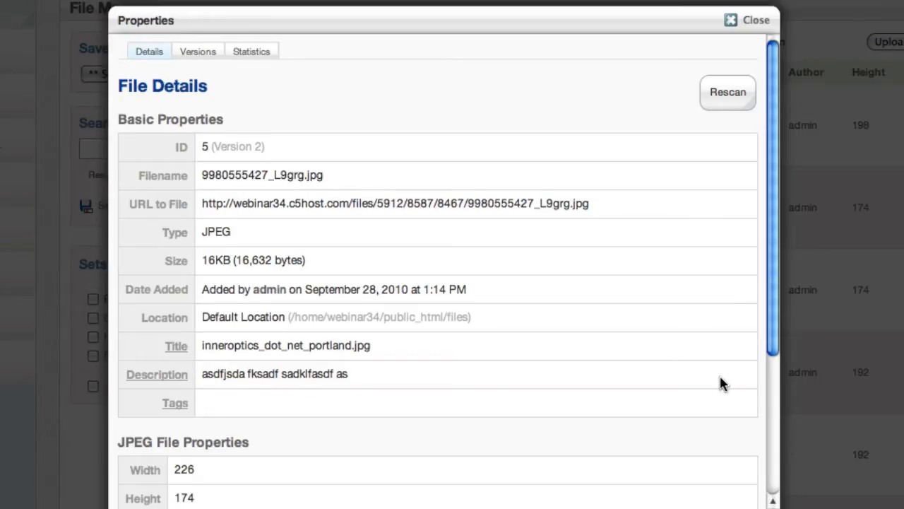
pyautogui.scroll(-3)
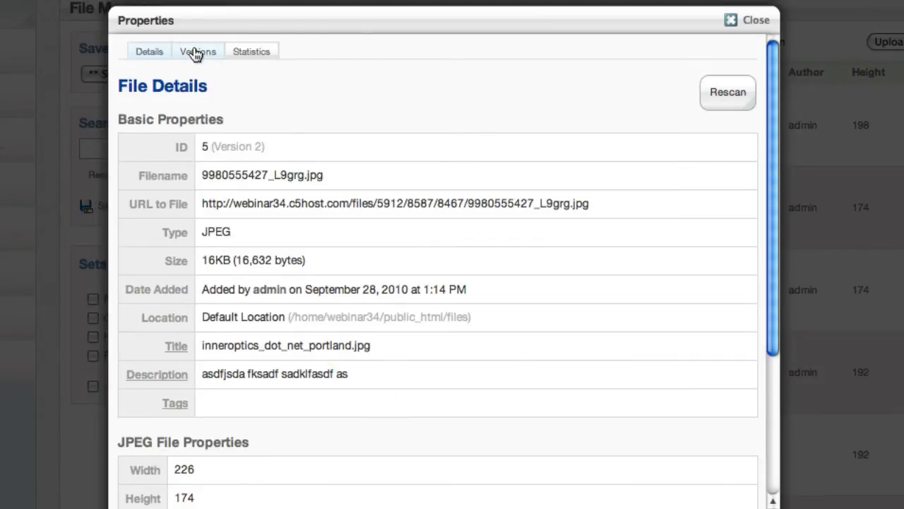
# - Make the older original version active and view the download statistics
pyautogui.click(198, 51)
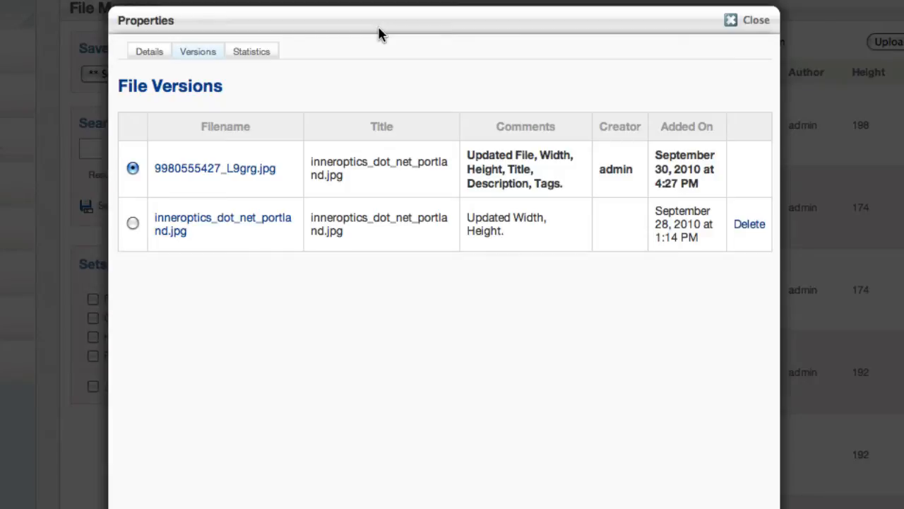
pyautogui.moveTo(144, 197)
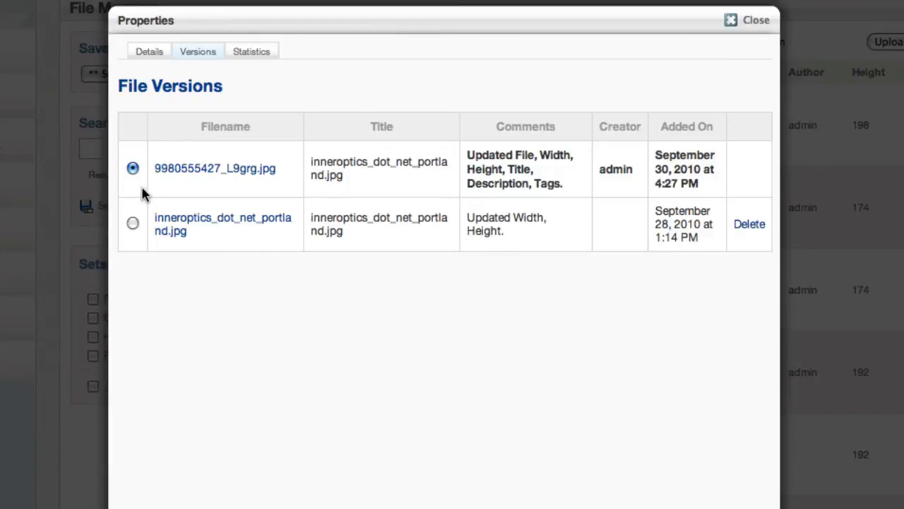
pyautogui.moveTo(144, 237)
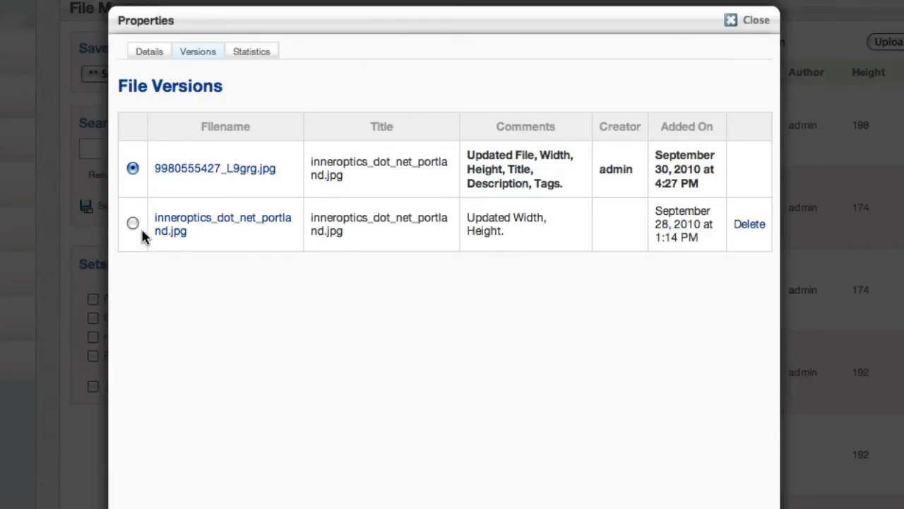
pyautogui.moveTo(96, 70)
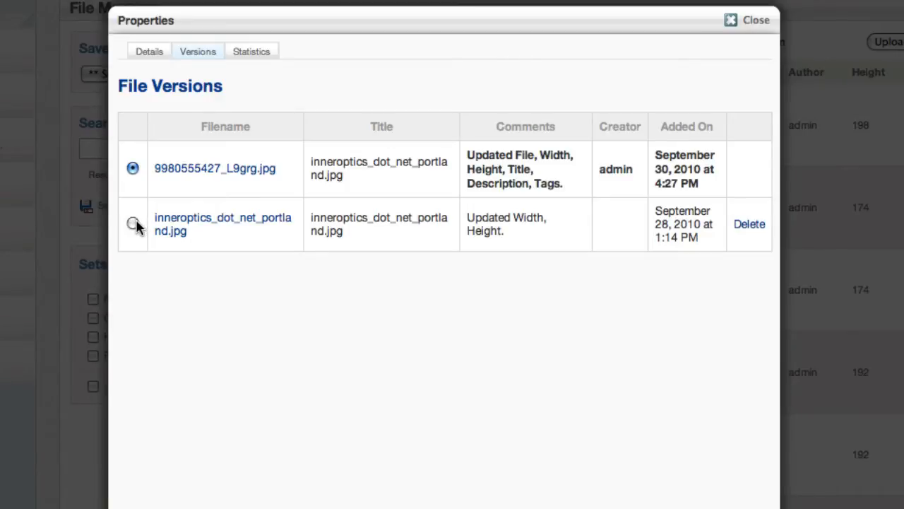
pyautogui.click(132, 224)
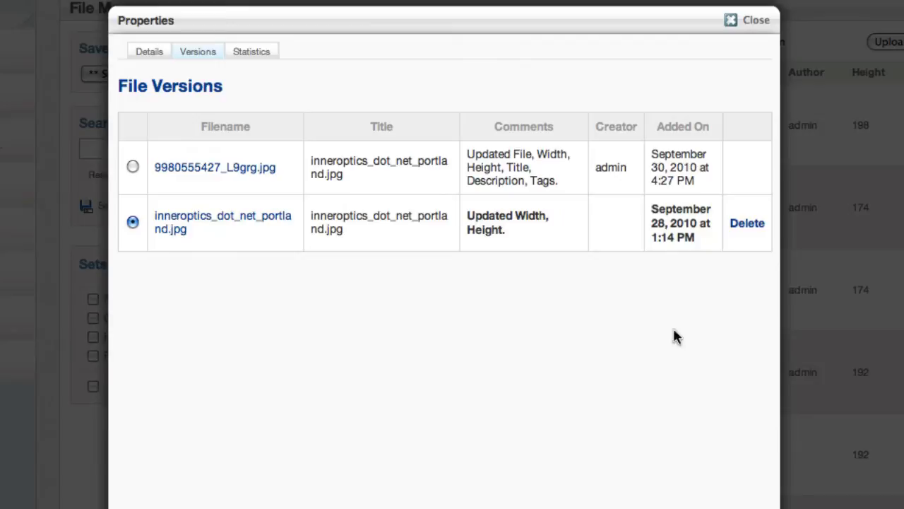
pyautogui.moveTo(522, 293)
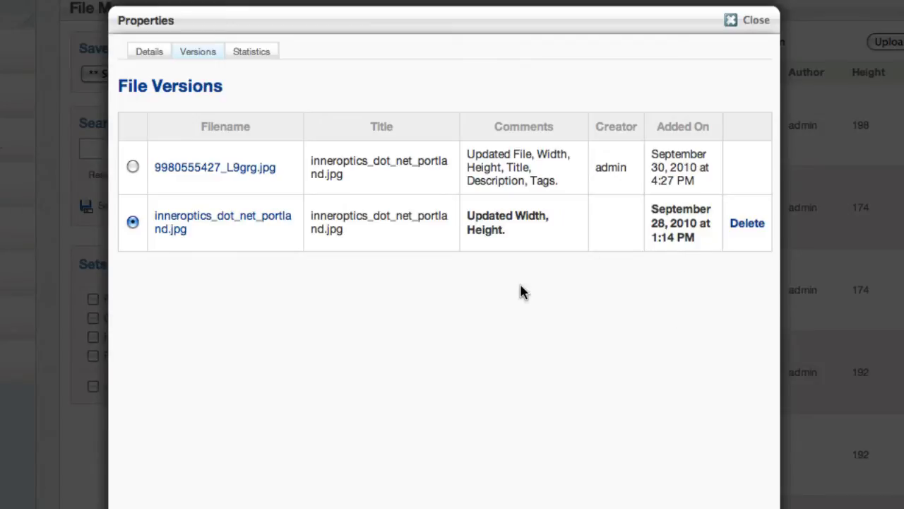
pyautogui.moveTo(227, 218)
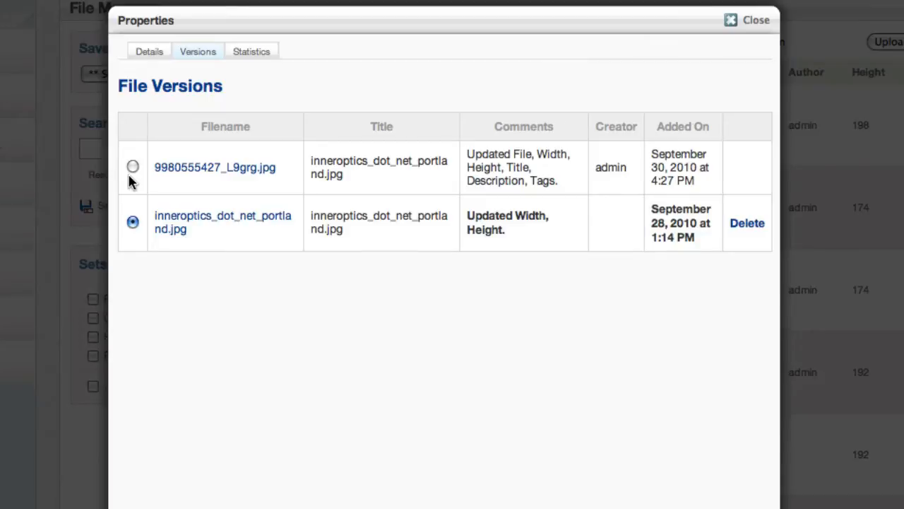
pyautogui.click(252, 51)
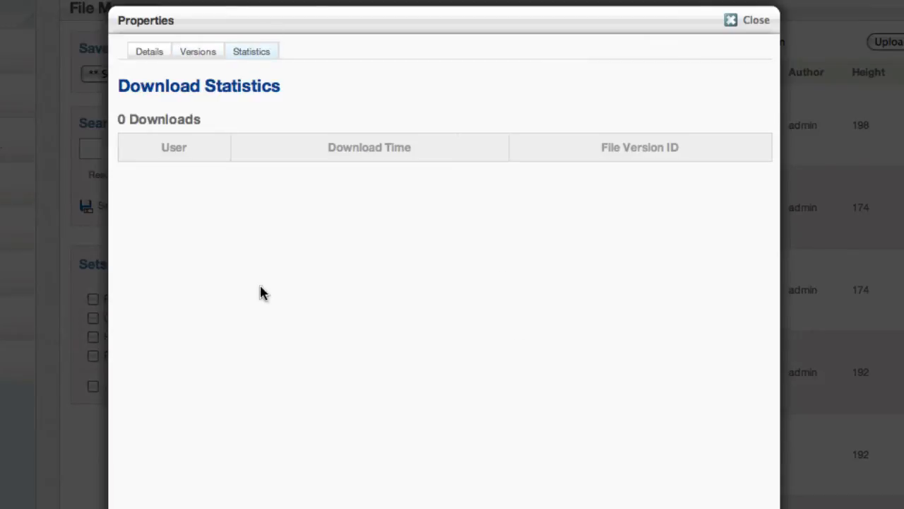
pyautogui.moveTo(533, 376)
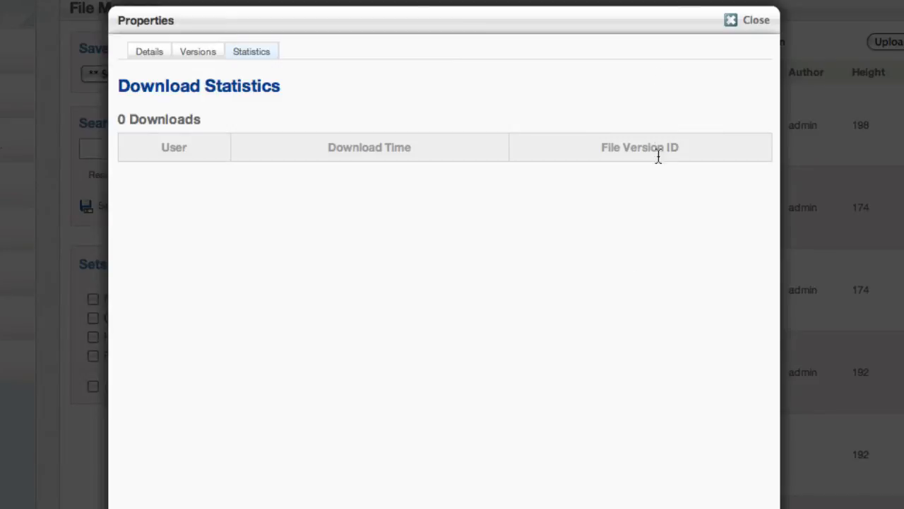
pyautogui.moveTo(526, 257)
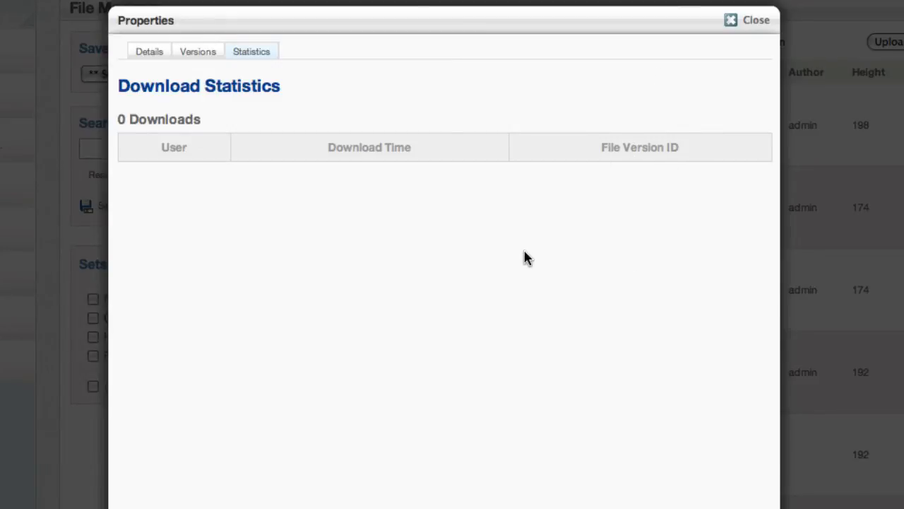
pyautogui.moveTo(243, 110)
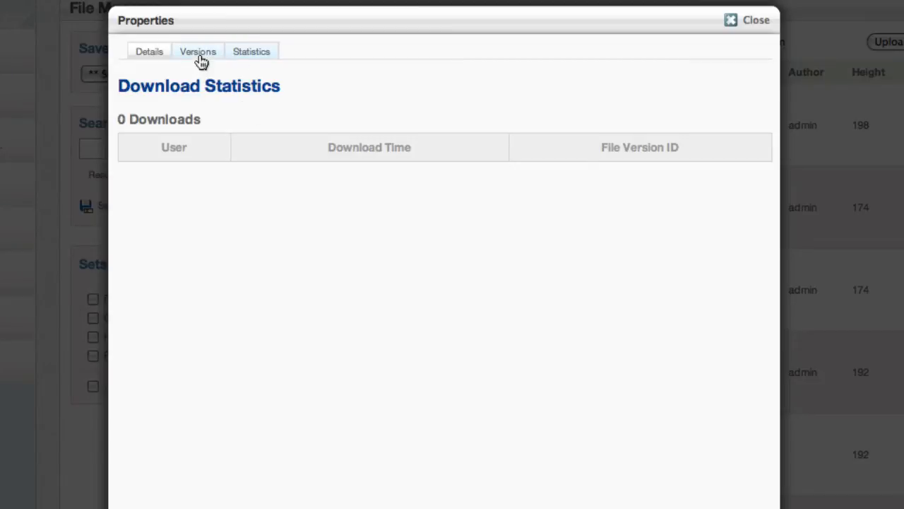
# - Review the zero-download statistics and close the properties window
pyautogui.click(252, 51)
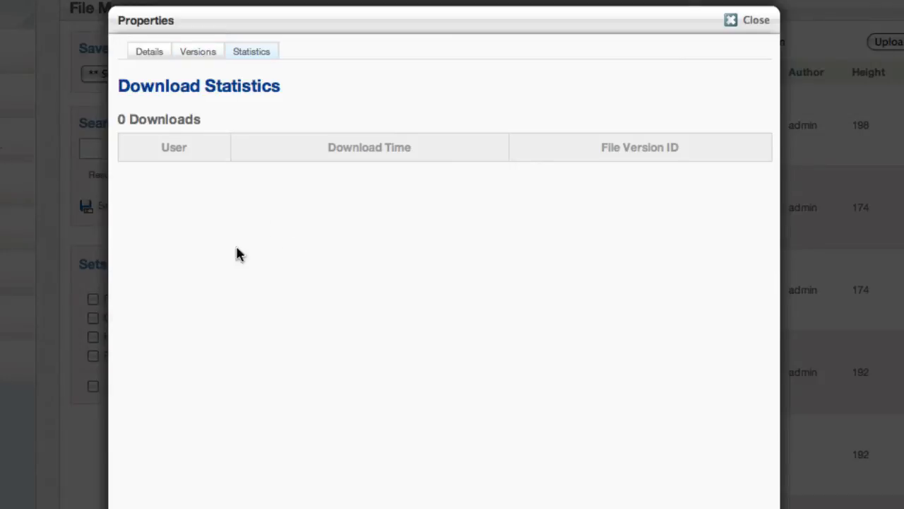
pyautogui.moveTo(738, 50)
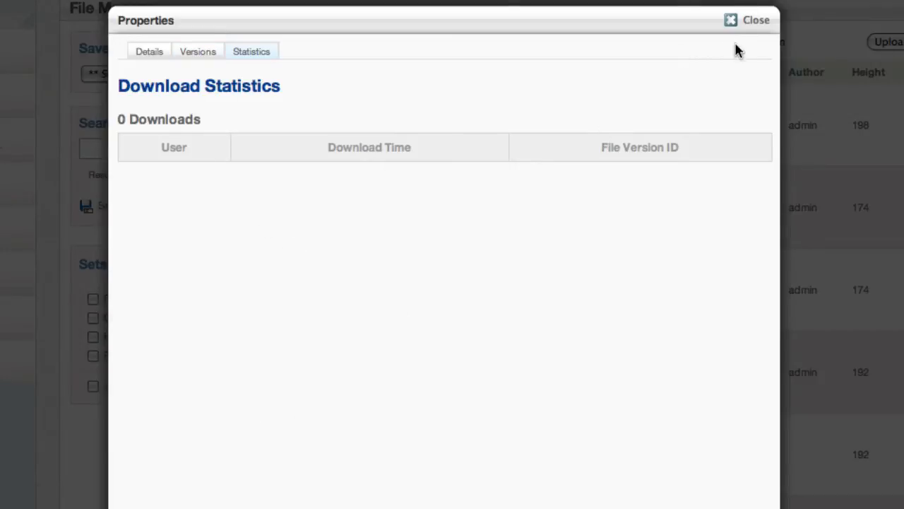
pyautogui.click(756, 19)
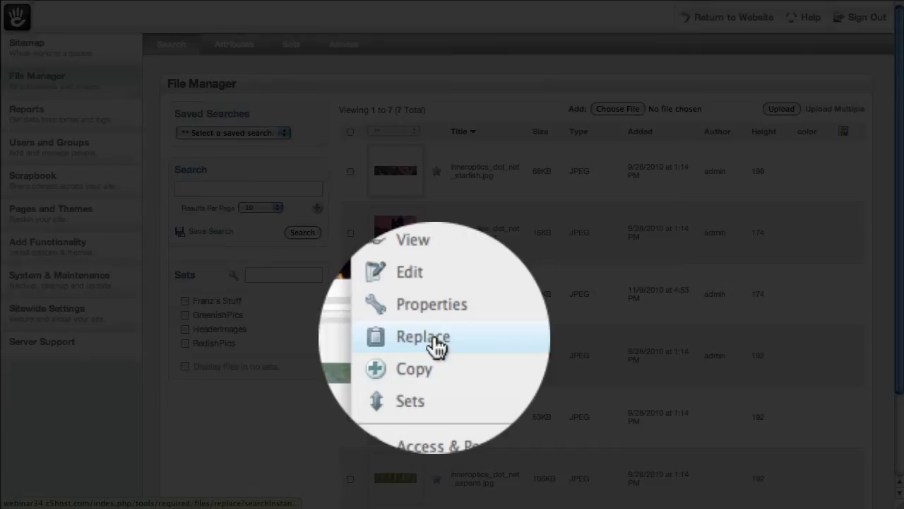
pyautogui.click(423, 336)
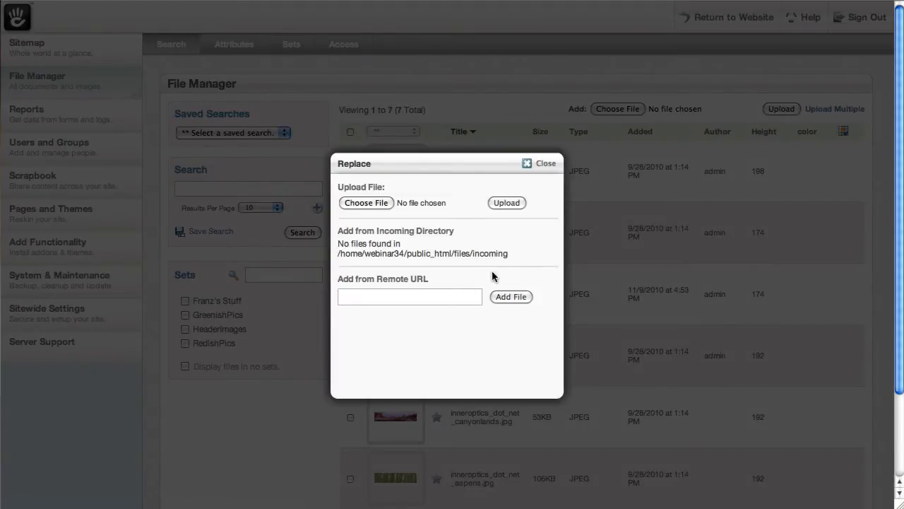
pyautogui.moveTo(423, 312)
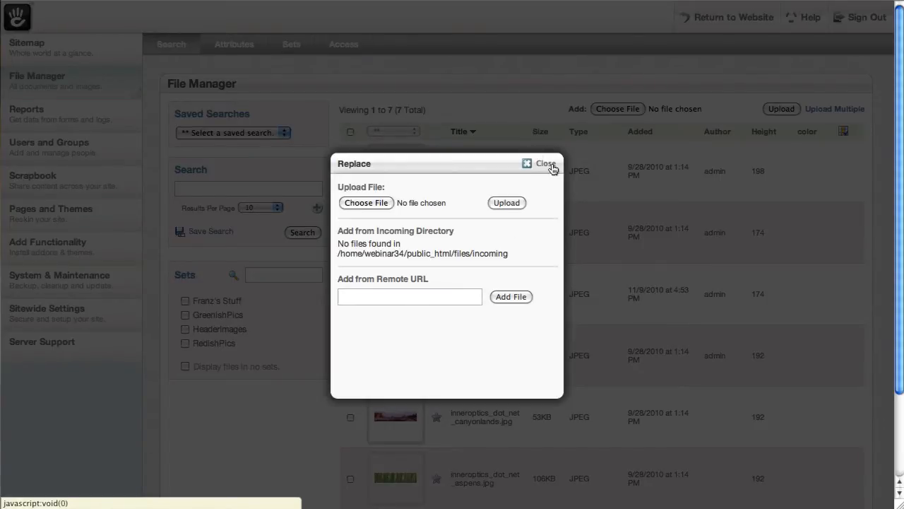
pyautogui.click(546, 164)
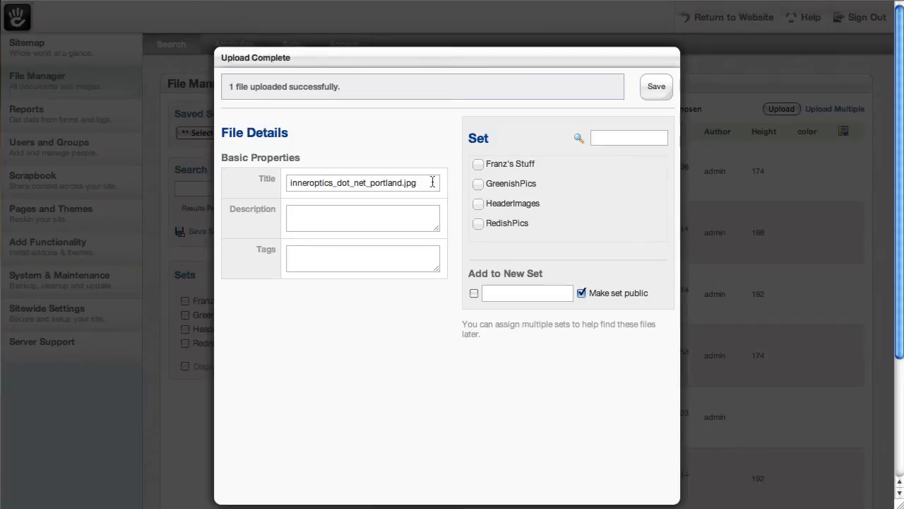
# - Title the uploaded copy 'a new copy' and save it to the File Manager
pyautogui.write('a new co')
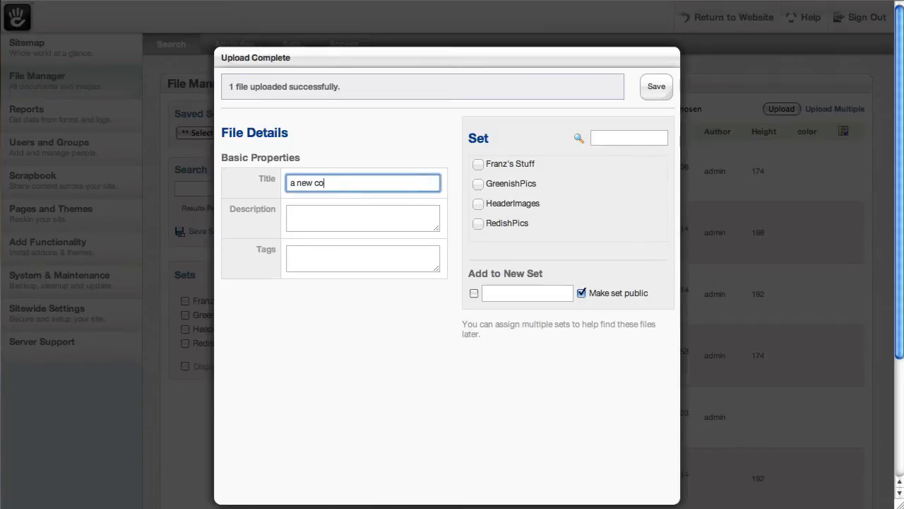
pyautogui.click(656, 87)
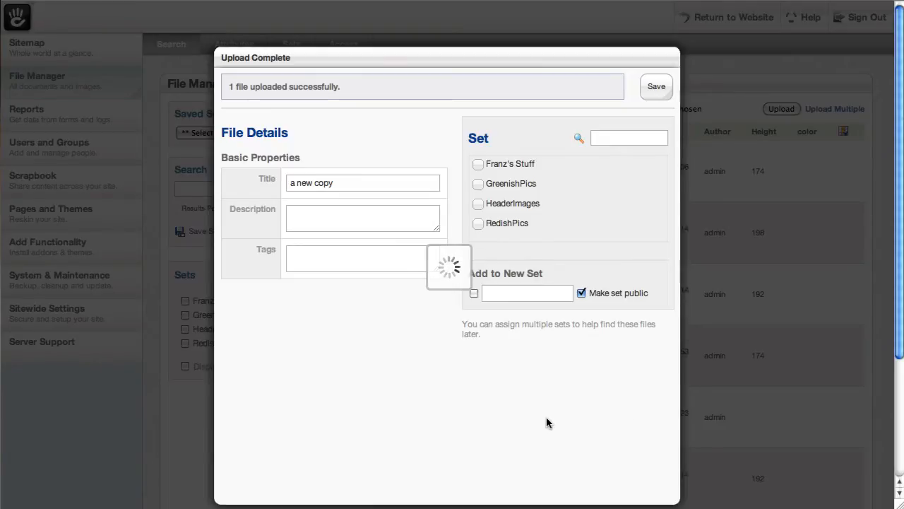
pyautogui.click(656, 86)
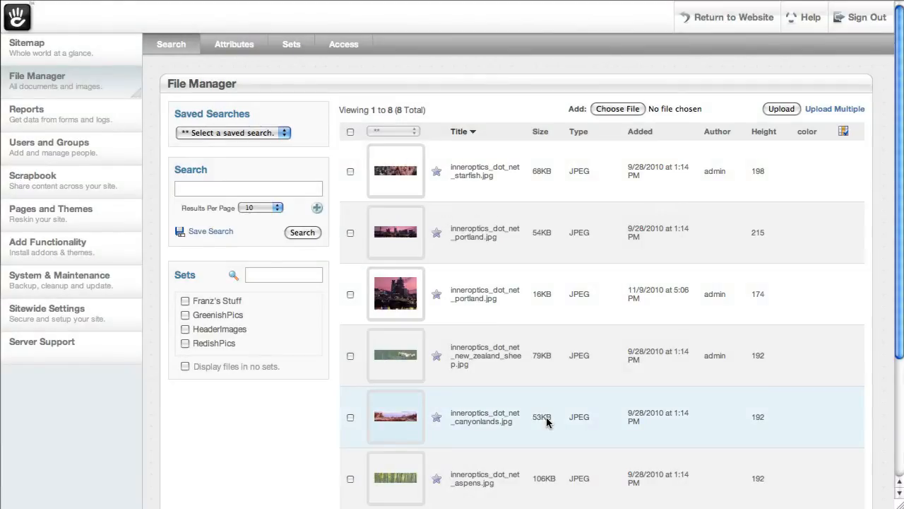
pyautogui.scroll(-3)
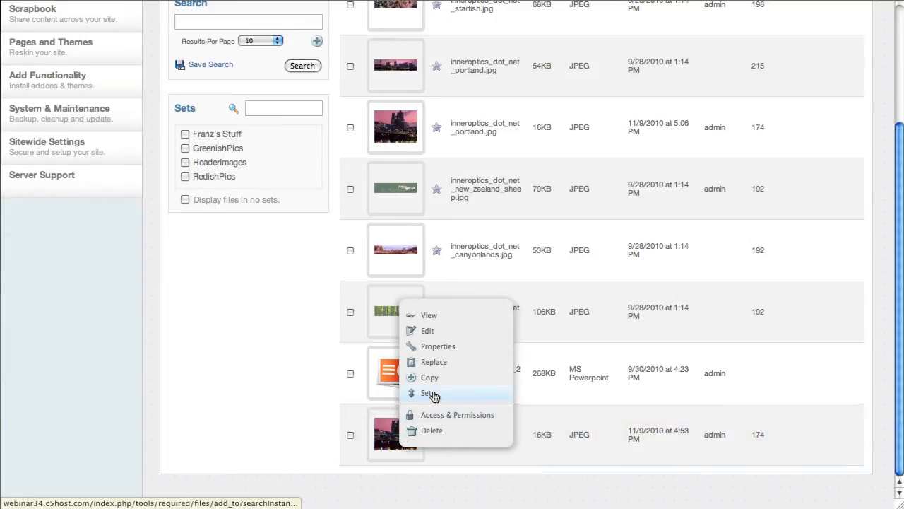
# - Tick RedishPics in the file's Sets and update its membership
pyautogui.click(431, 393)
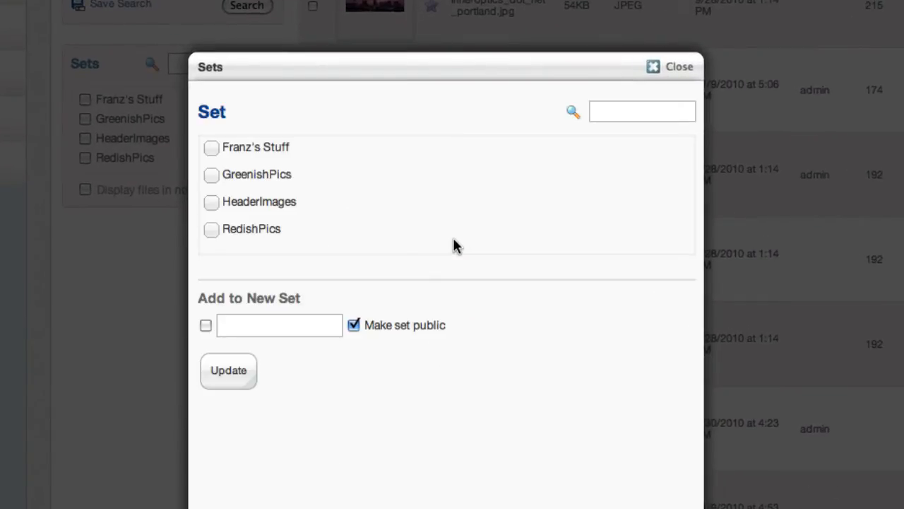
pyautogui.moveTo(243, 218)
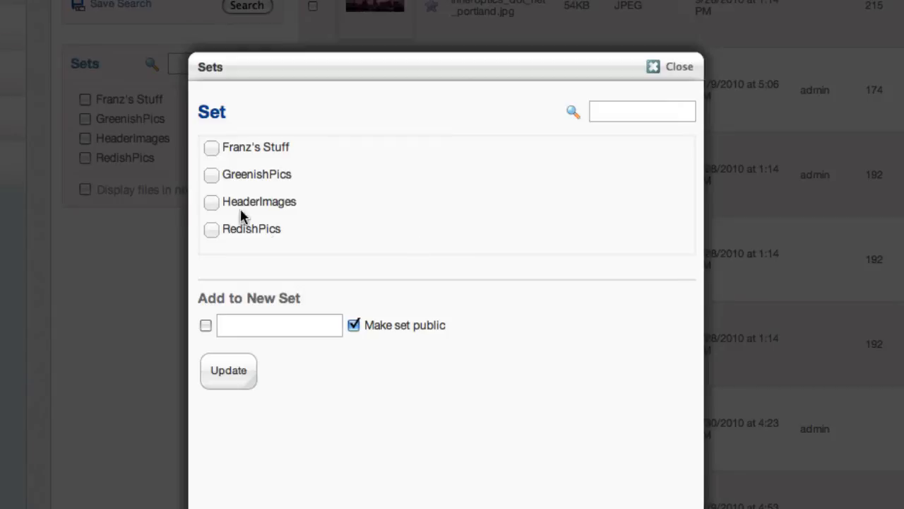
pyautogui.click(212, 229)
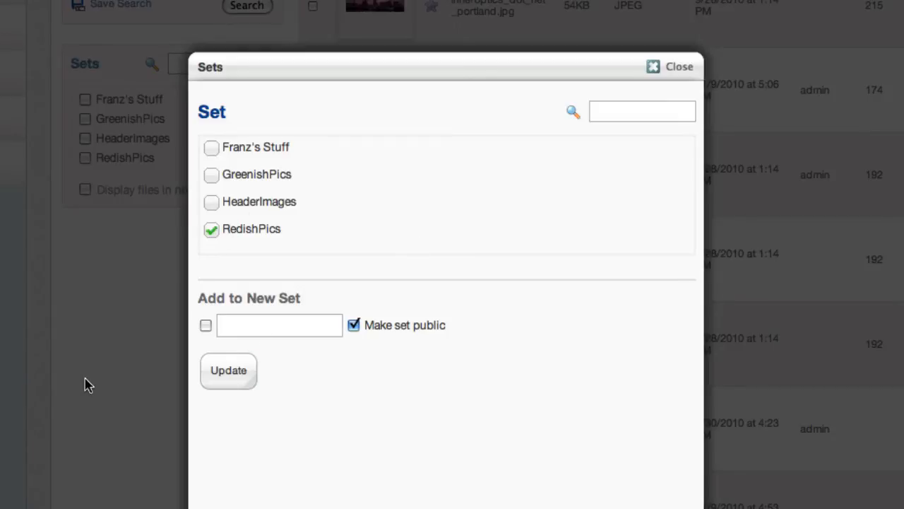
pyautogui.click(678, 67)
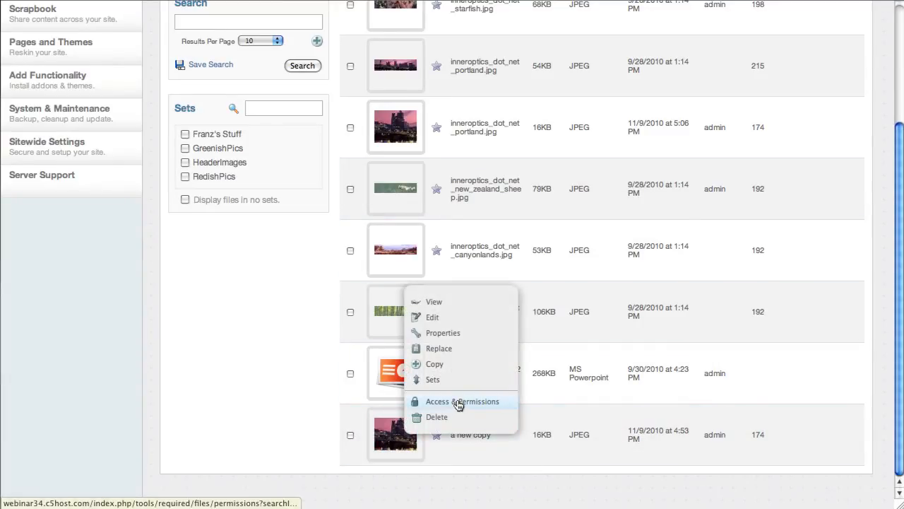
pyautogui.click(461, 402)
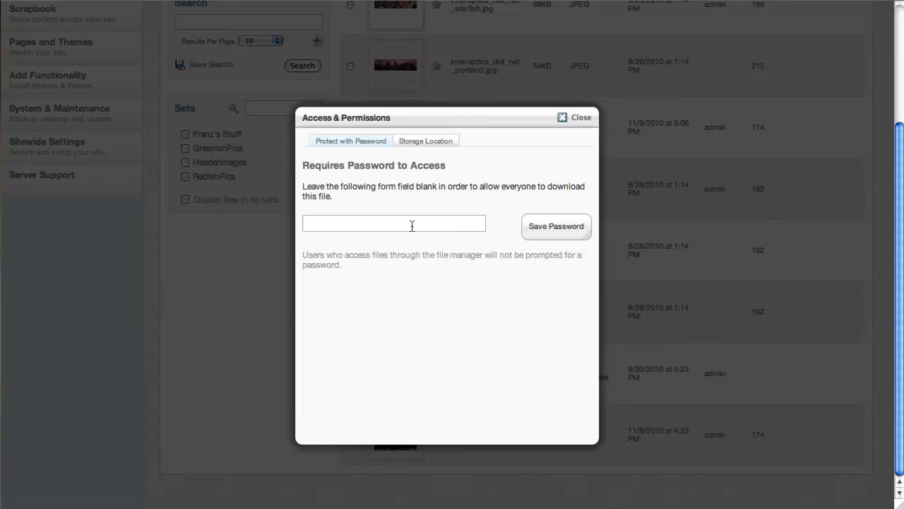
pyautogui.moveTo(424, 191)
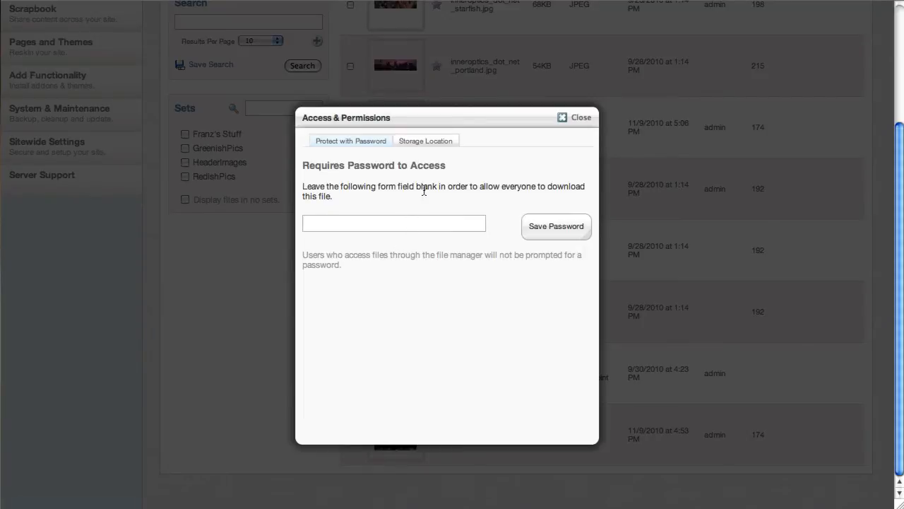
pyautogui.moveTo(378, 191)
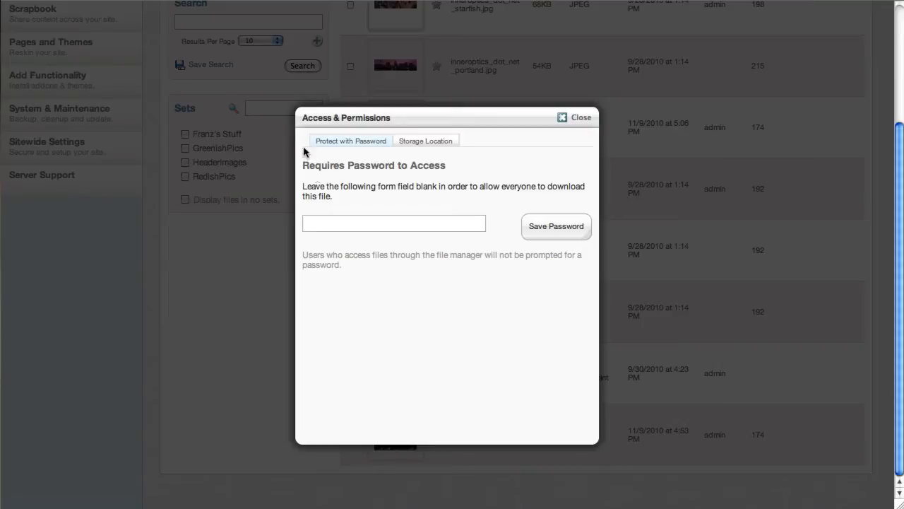
pyautogui.click(426, 142)
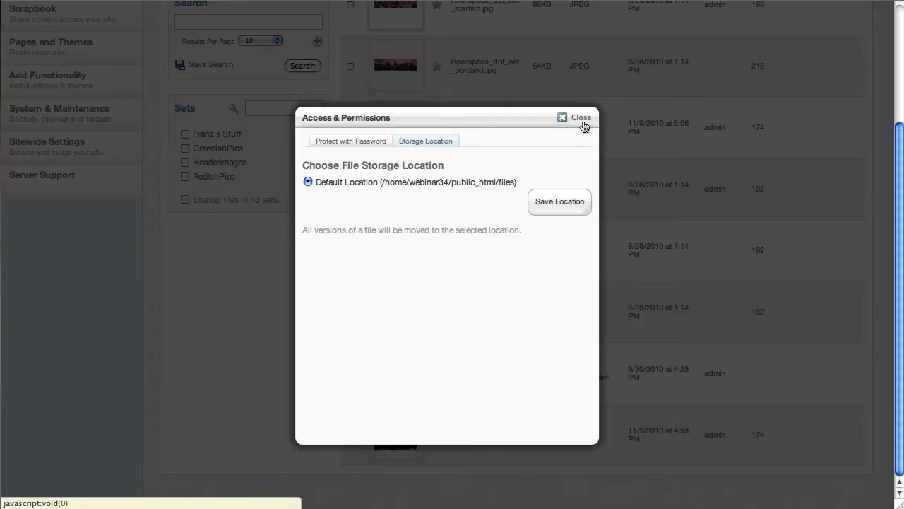
pyautogui.click(575, 117)
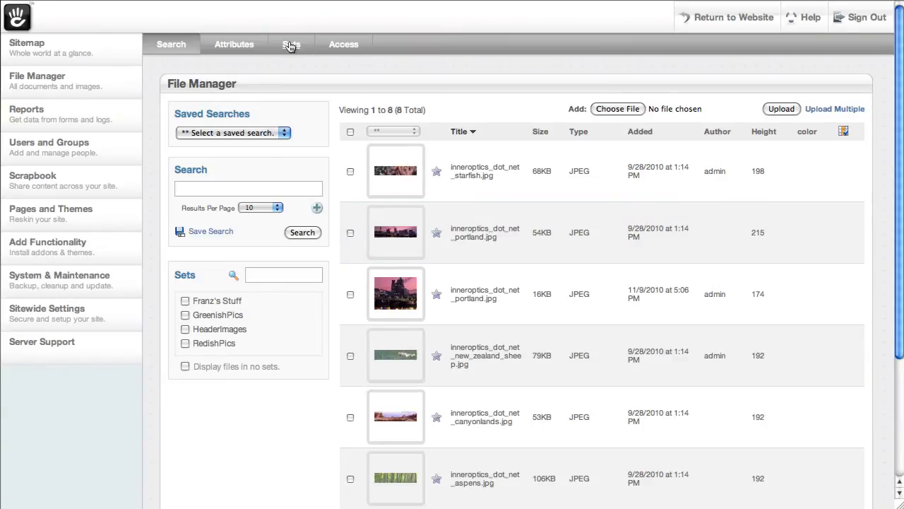
# - On the file Attributes page, choose Select as the new attribute type
pyautogui.click(235, 44)
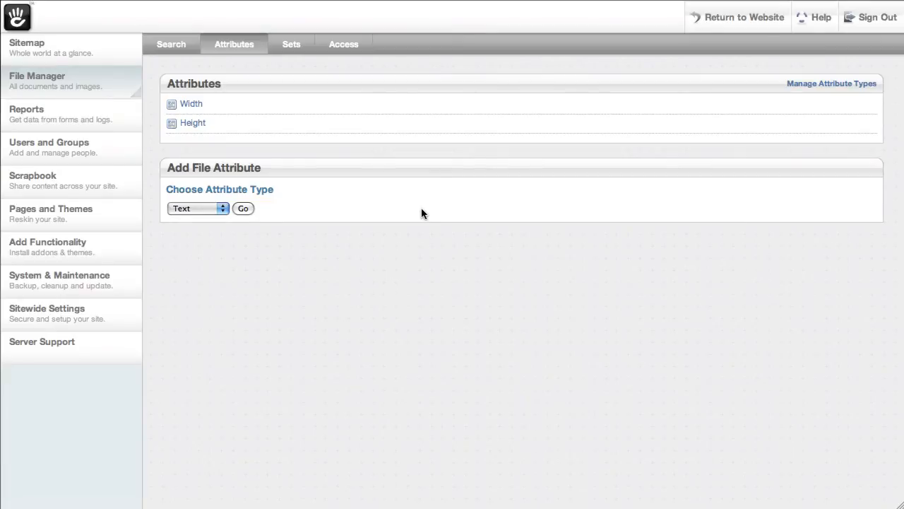
pyautogui.click(197, 208)
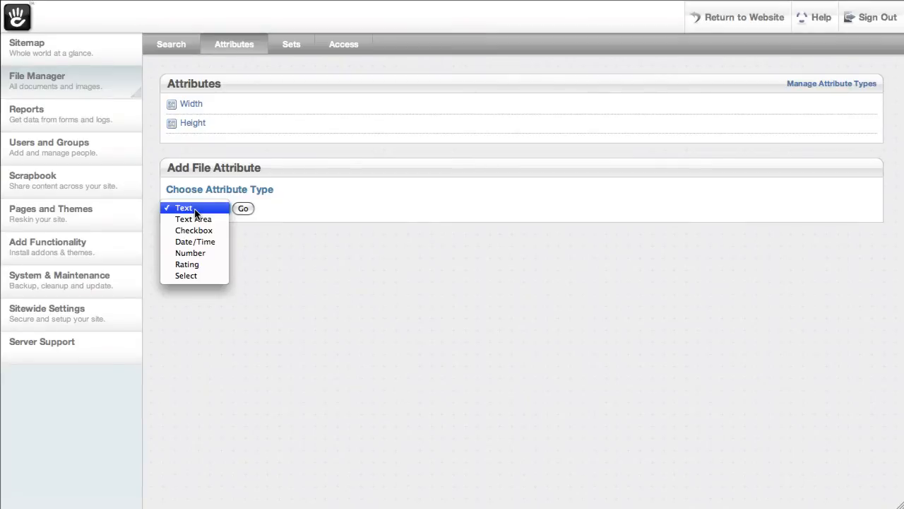
pyautogui.moveTo(186, 275)
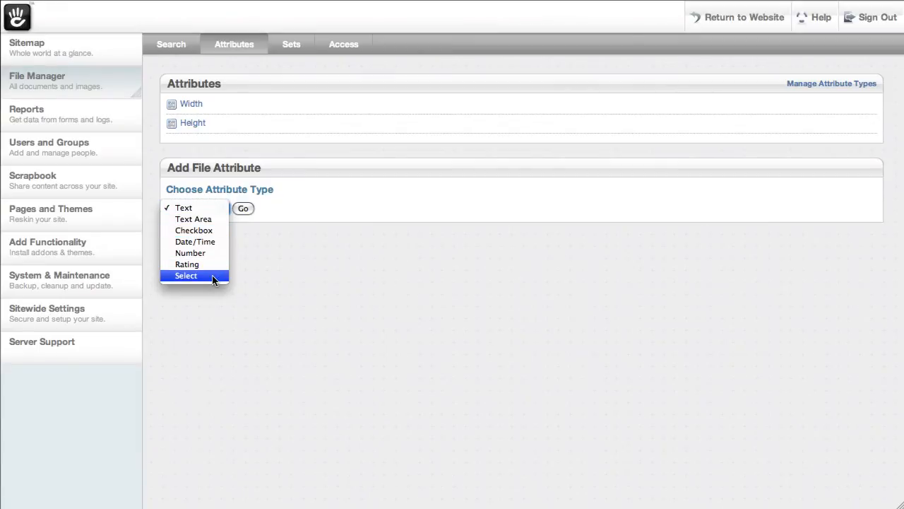
pyautogui.click(187, 275)
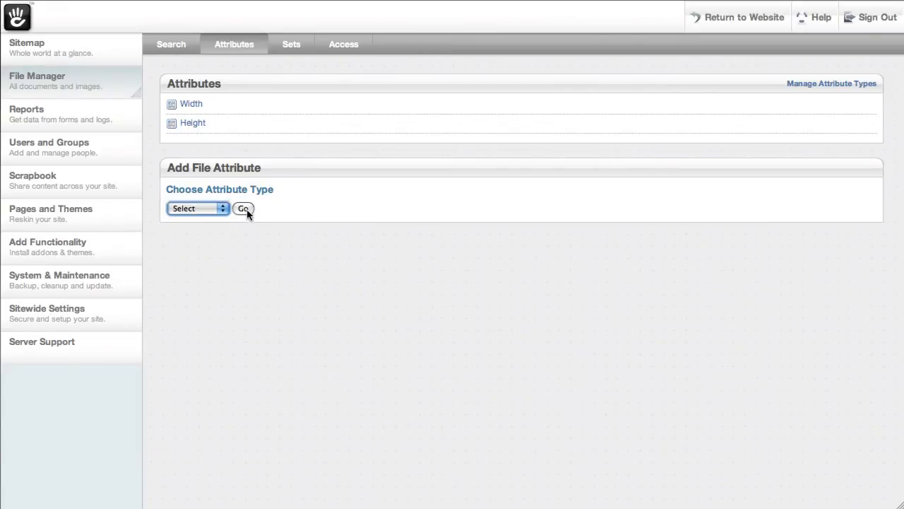
# - Name the attribute 'Owned by this Department' and make it keyword- and advanced-searchable
pyautogui.click(243, 208)
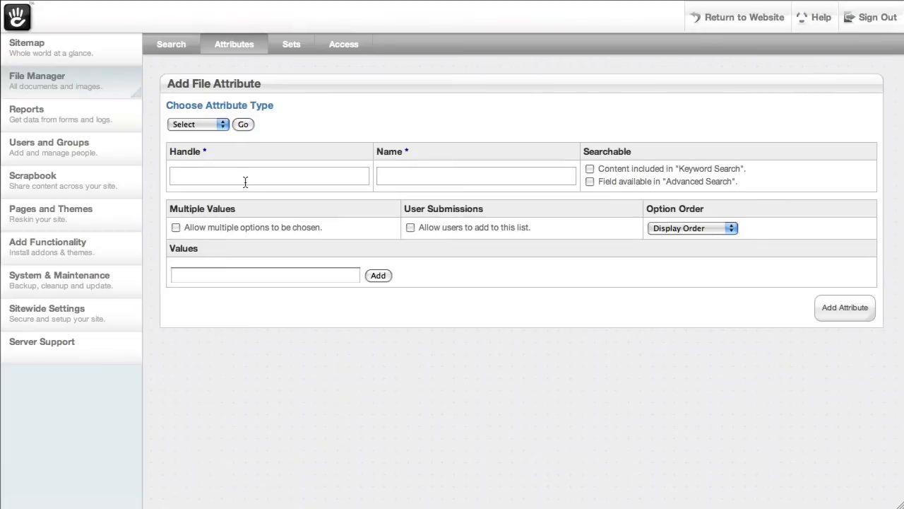
pyautogui.write('Department')
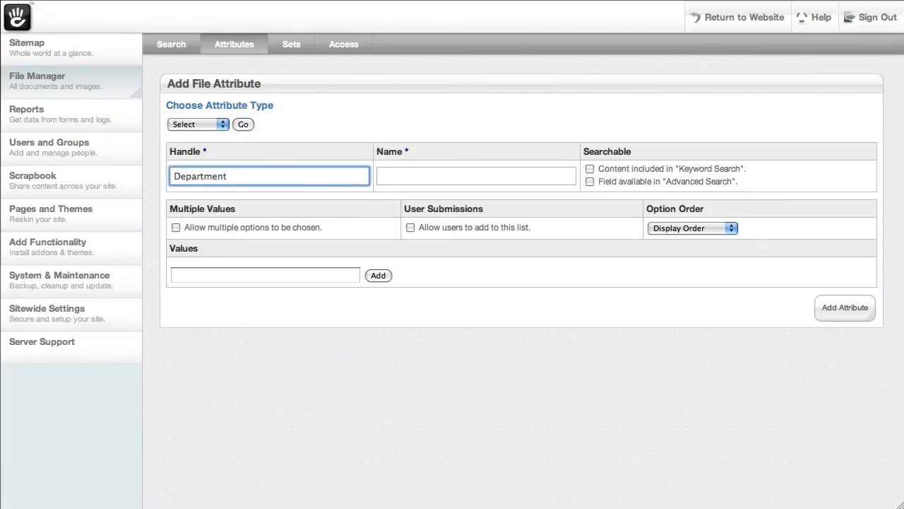
pyautogui.click(475, 175)
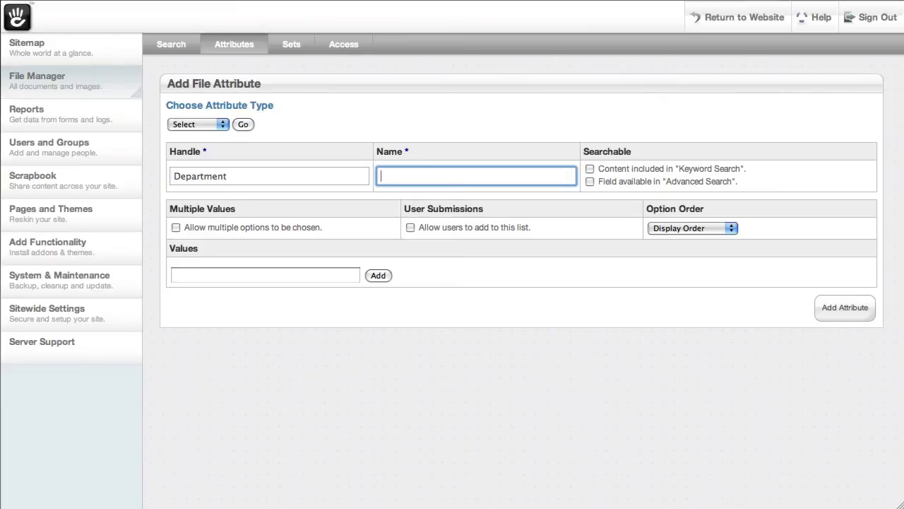
pyautogui.write('Owned')
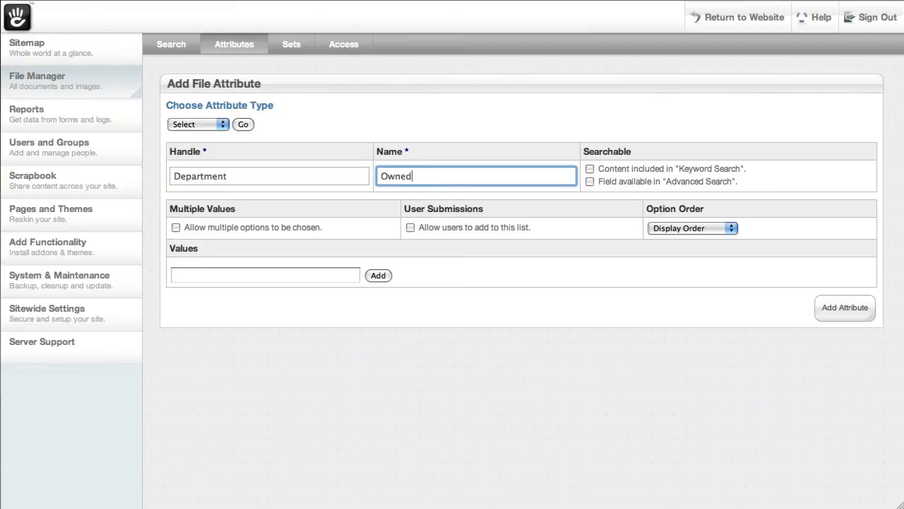
pyautogui.write('by')
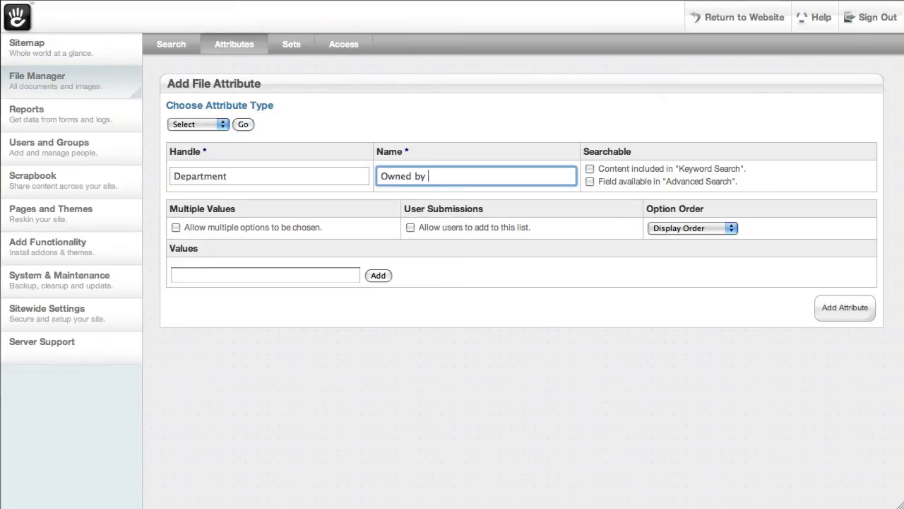
pyautogui.write('this Department')
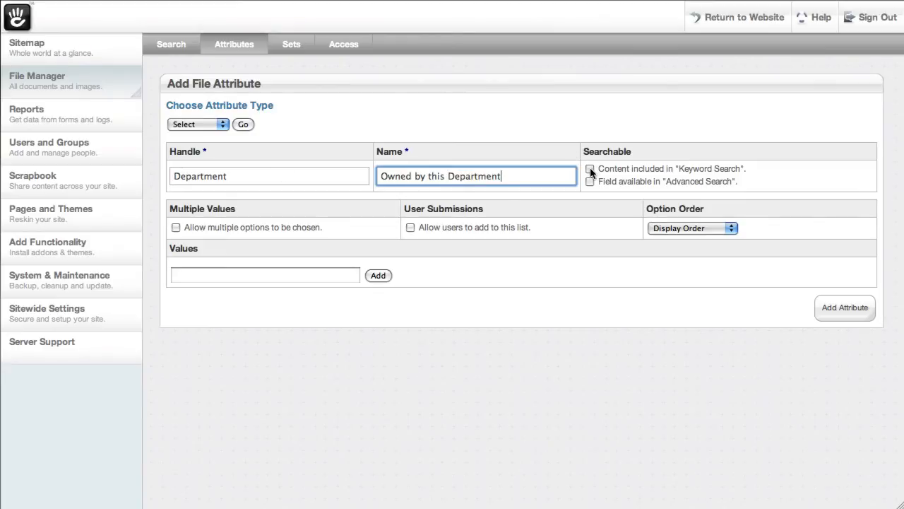
pyautogui.click(591, 168)
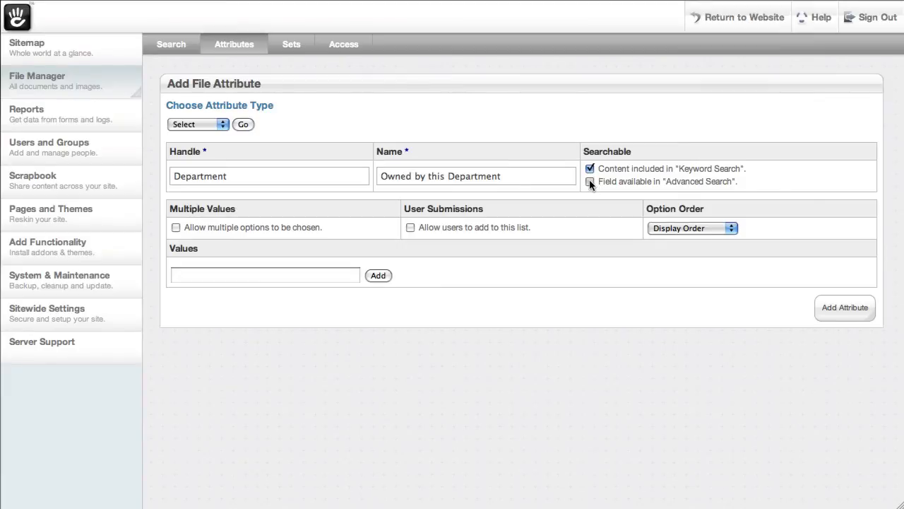
pyautogui.click(590, 181)
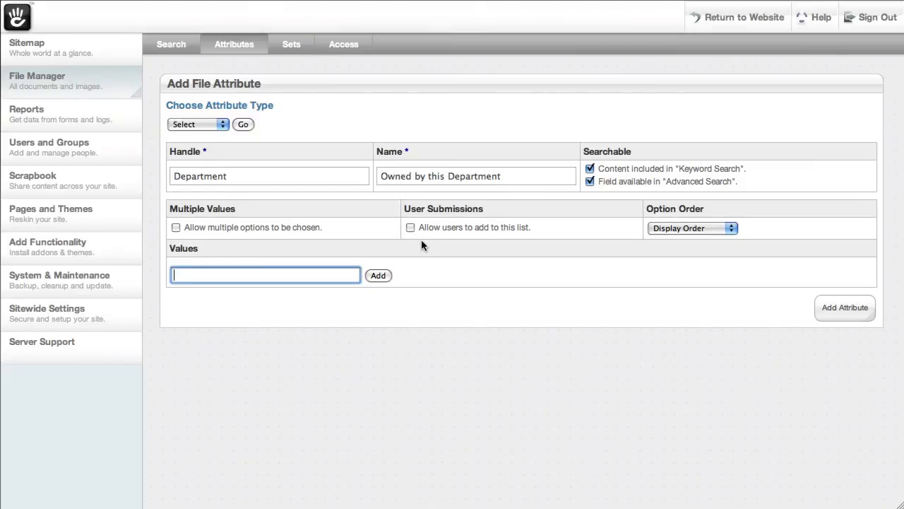
# - Add option values HR, Marketing and Sales and create the attribute
pyautogui.write('HR')
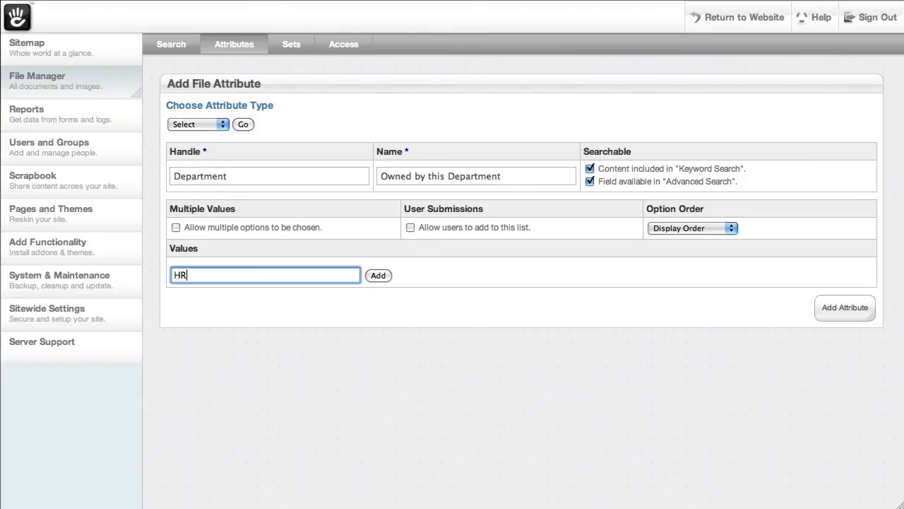
pyautogui.click(379, 276)
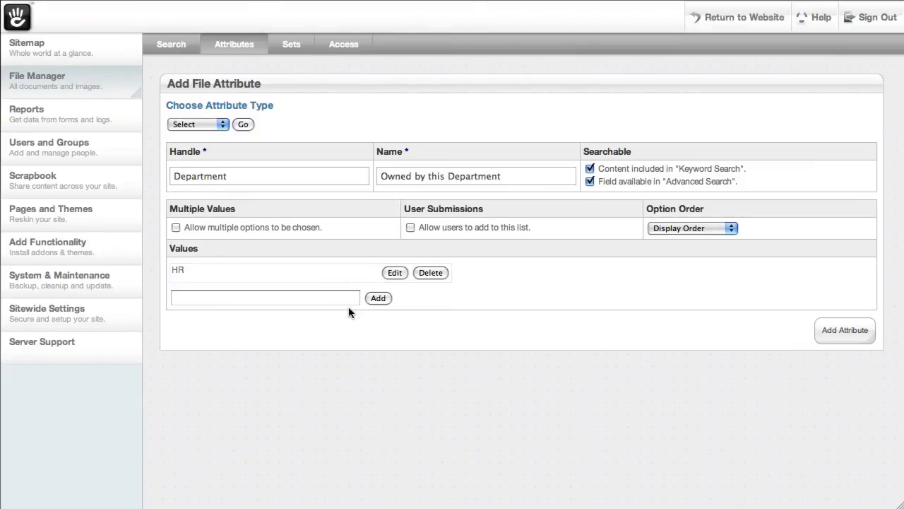
pyautogui.write('Marketing')
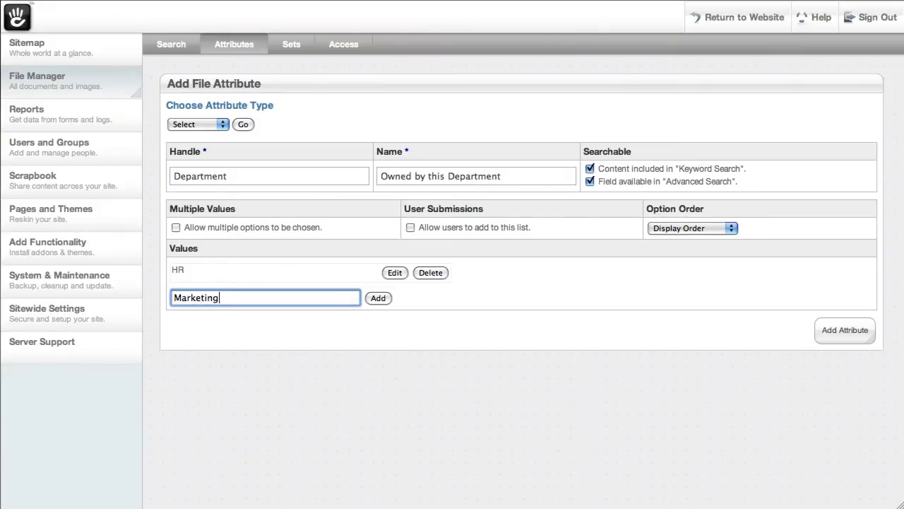
pyautogui.click(379, 296)
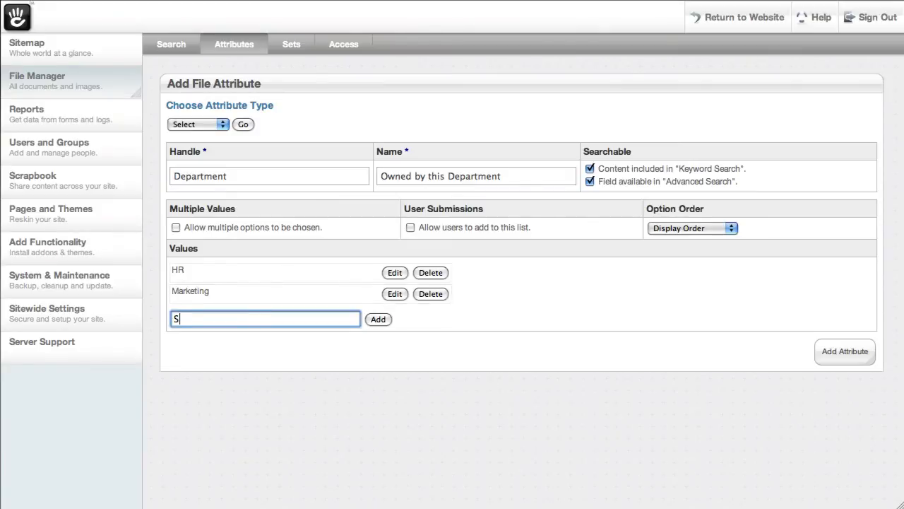
pyautogui.write('ales')
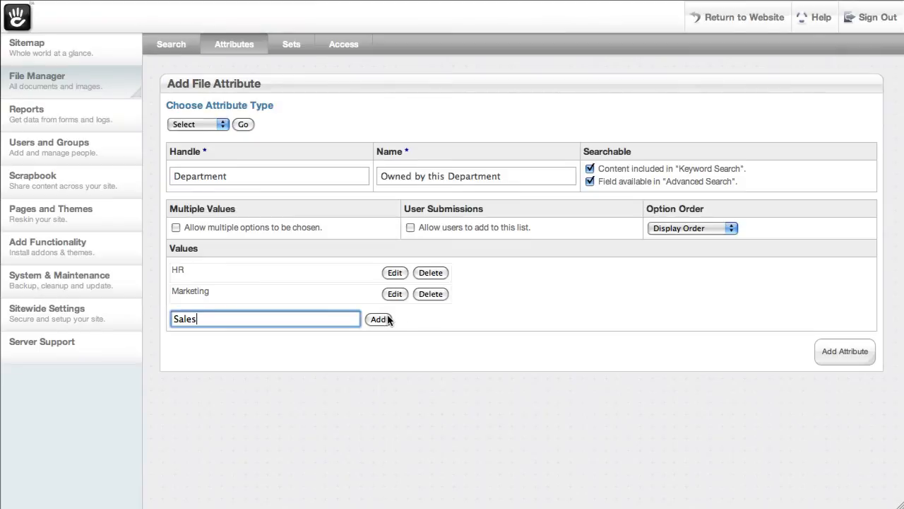
pyautogui.click(379, 319)
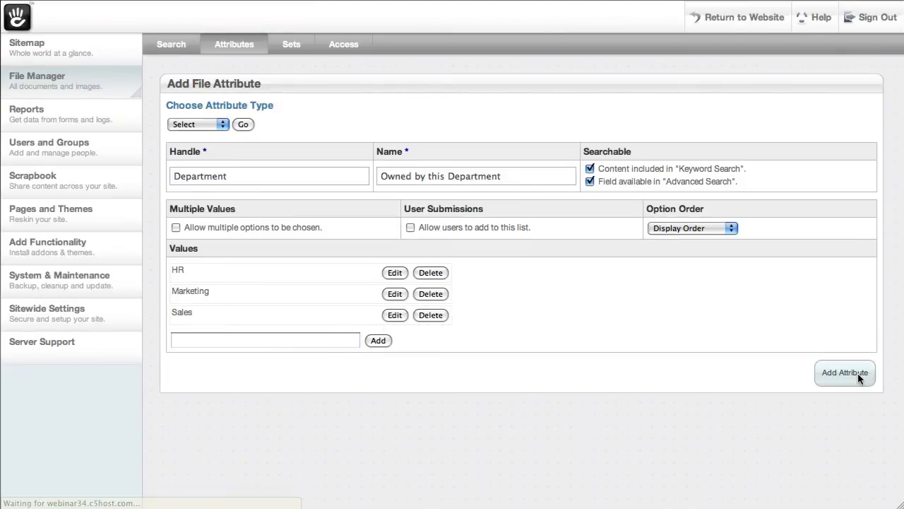
pyautogui.click(845, 373)
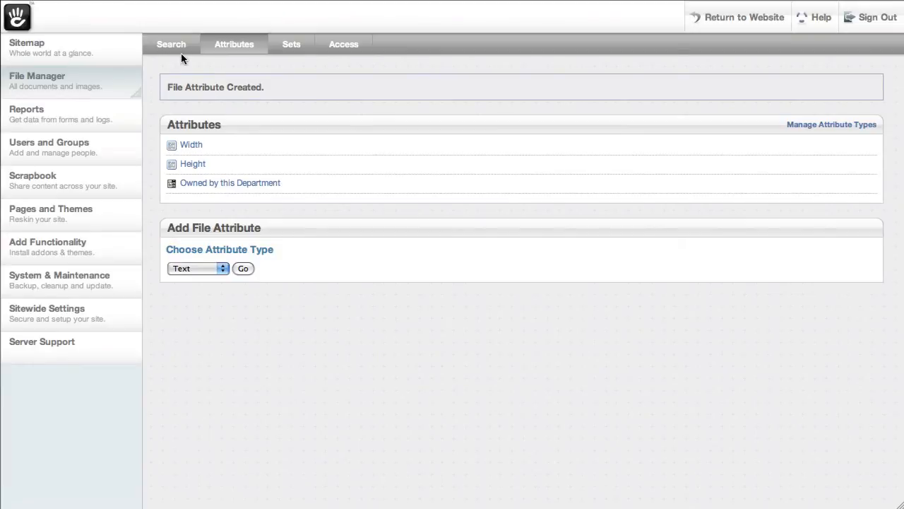
# - Bring up the Properties dialog for generalConcrete5_2.ppt from the file list
pyautogui.click(171, 43)
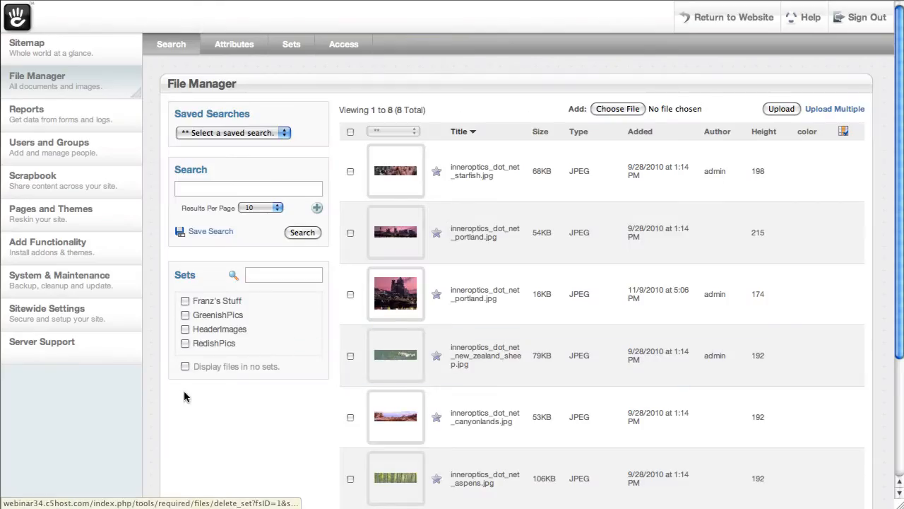
pyautogui.scroll(-3)
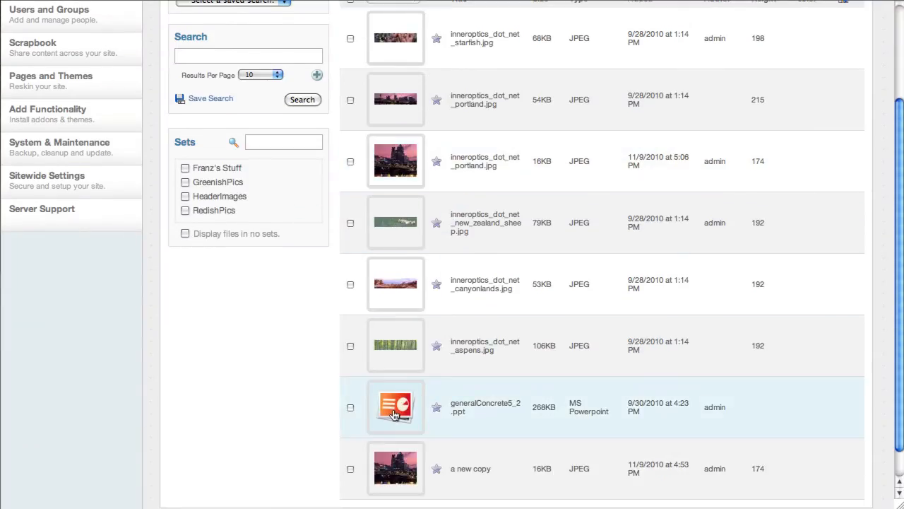
pyautogui.rightClick(395, 407)
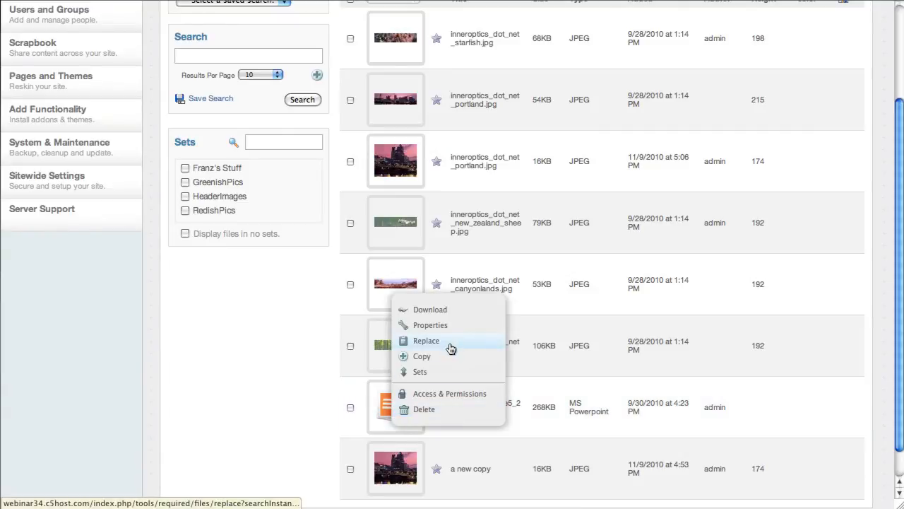
pyautogui.moveTo(431, 325)
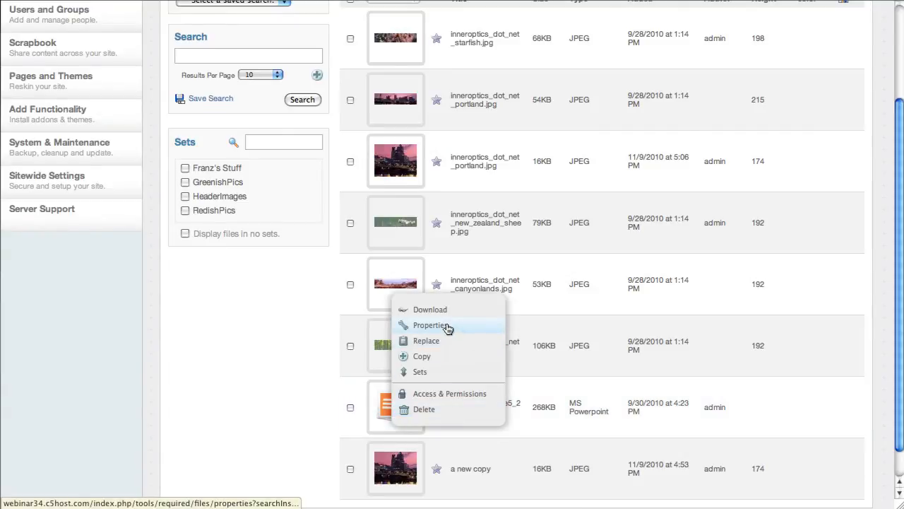
pyautogui.click(433, 325)
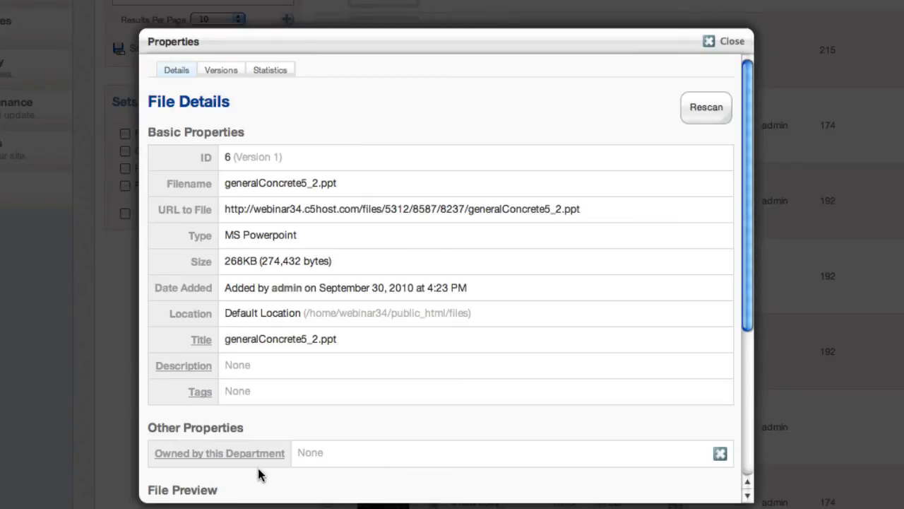
pyautogui.moveTo(260, 458)
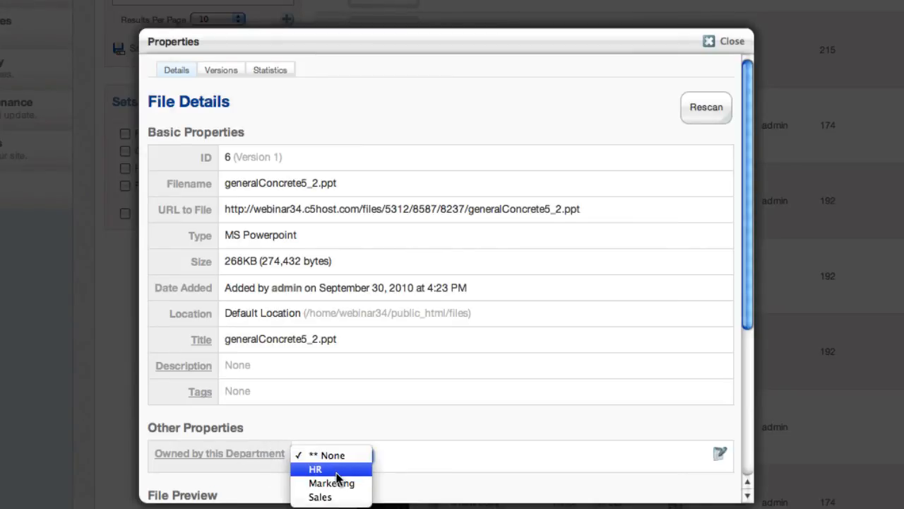
# - Set Owned by this Department to Marketing and save the value
pyautogui.click(330, 483)
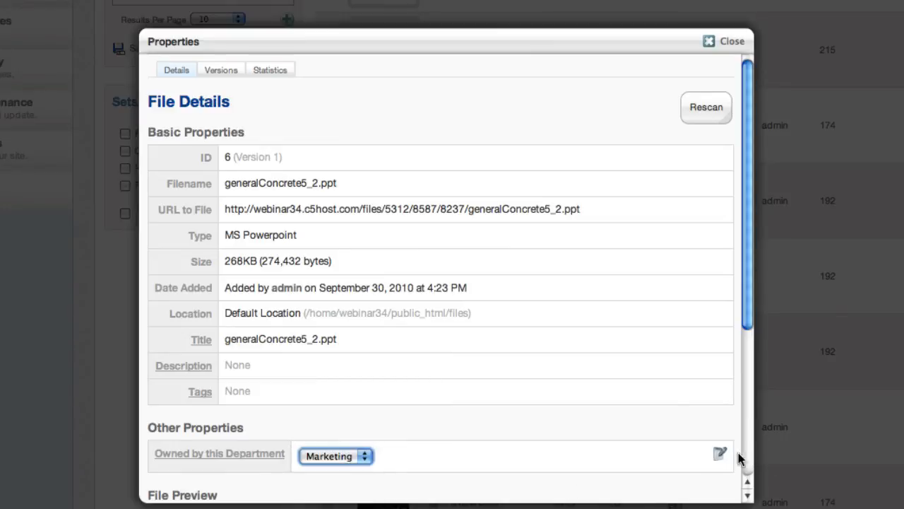
pyautogui.click(719, 454)
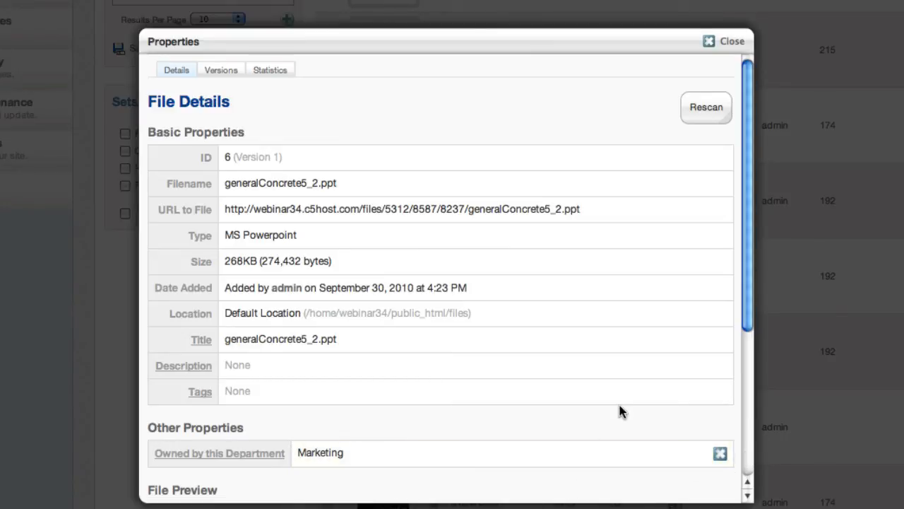
pyautogui.click(709, 41)
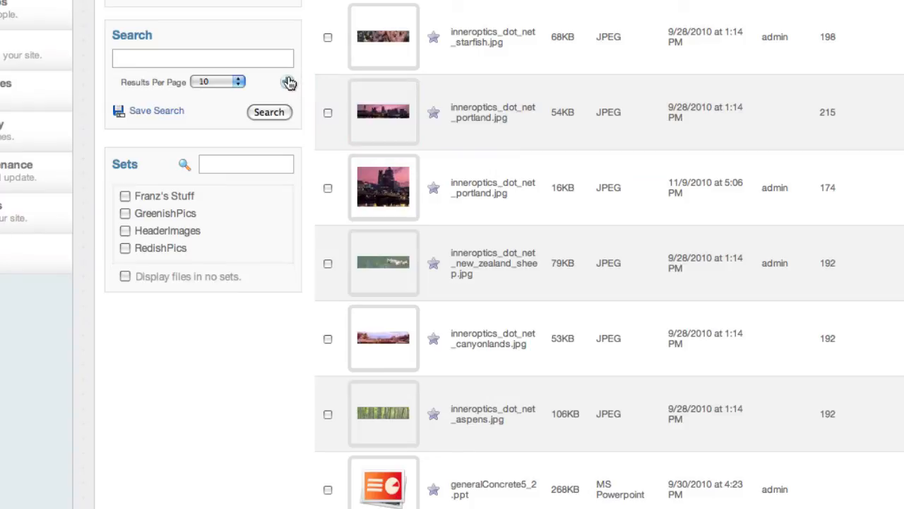
# - Search for Department = Marketing files in no sets, leaving only generalConcrete5_2.ppt
pyautogui.click(286, 81)
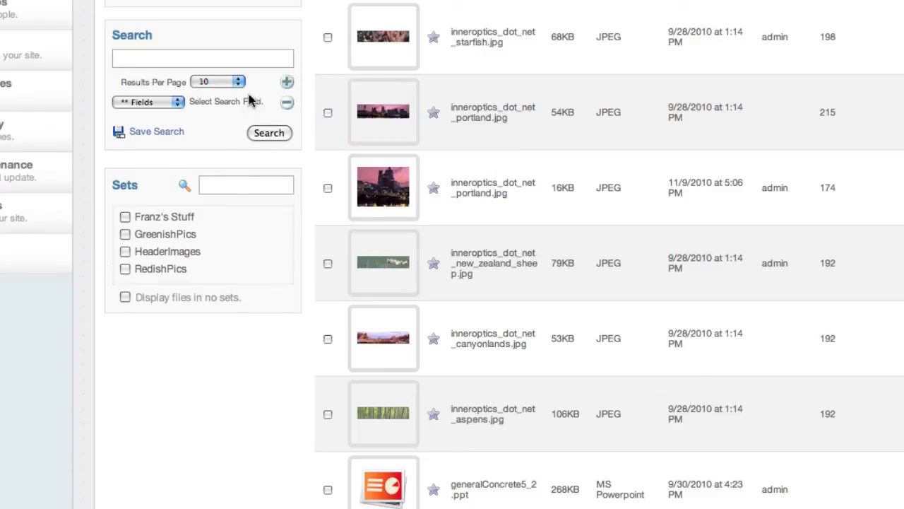
pyautogui.click(147, 102)
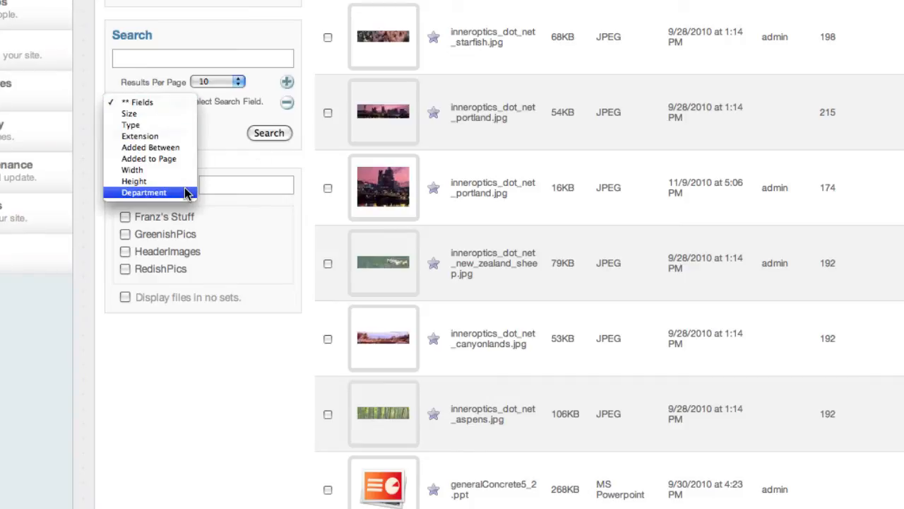
pyautogui.click(144, 192)
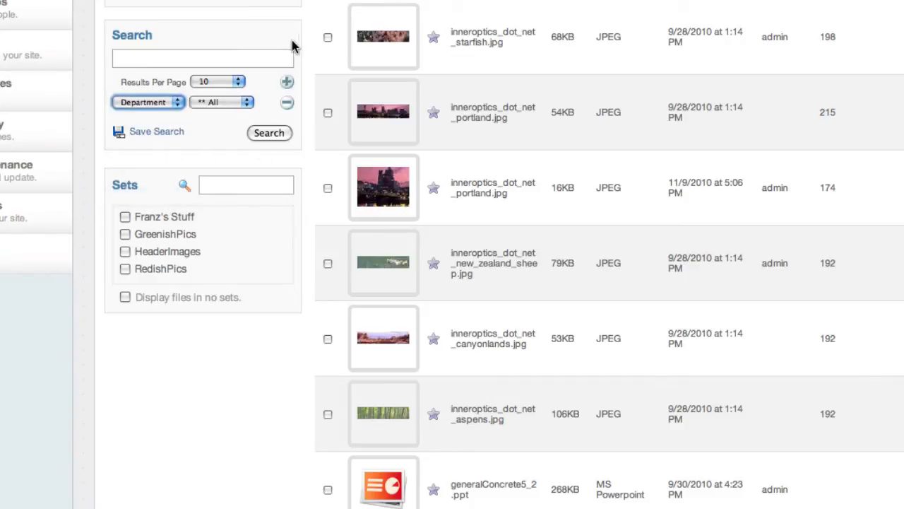
pyautogui.click(222, 102)
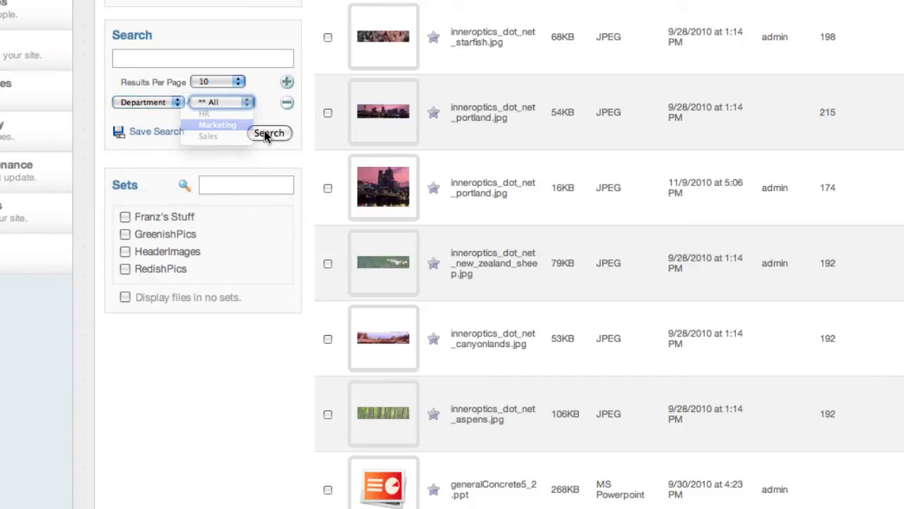
pyautogui.click(218, 124)
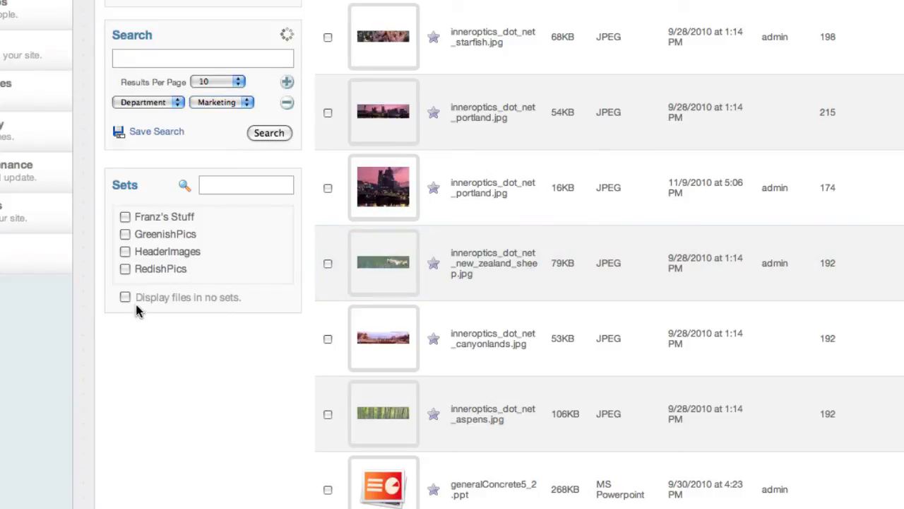
pyautogui.click(269, 133)
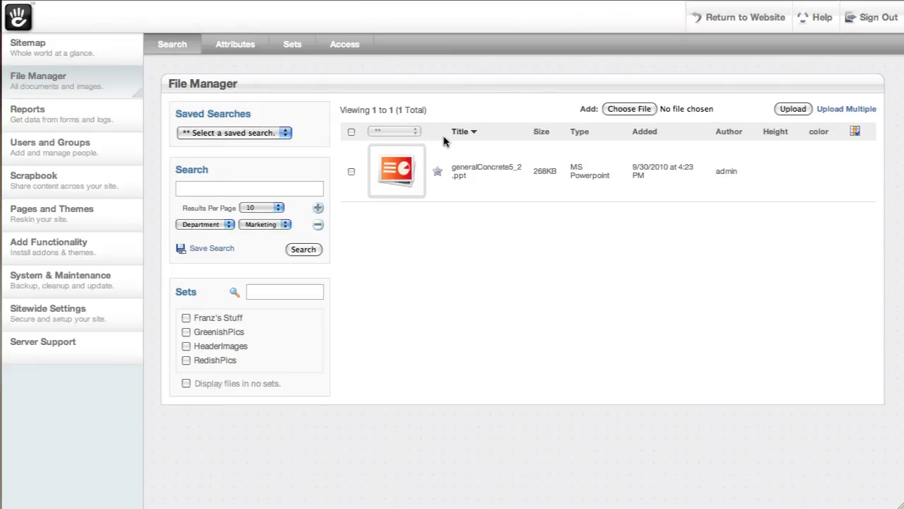
pyautogui.moveTo(441, 172)
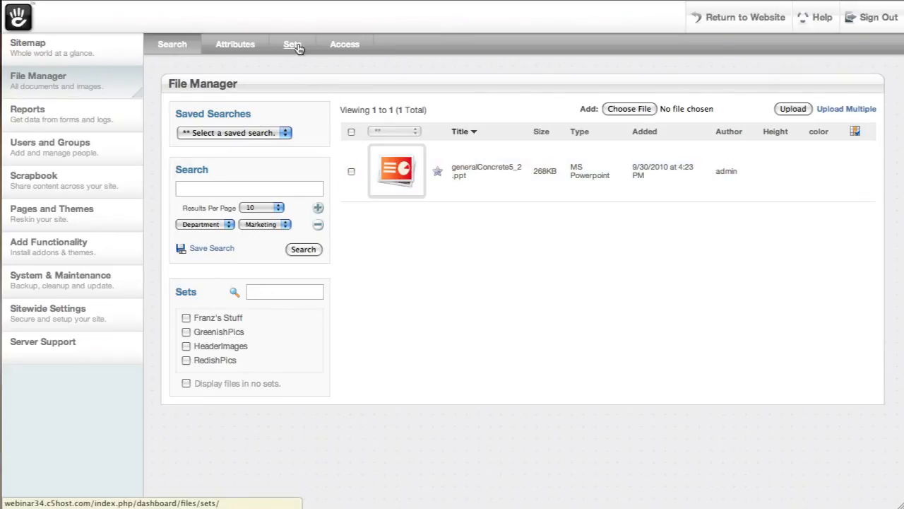
# - Go to the Sets list and bring up the HeaderImages set for editing
pyautogui.click(291, 44)
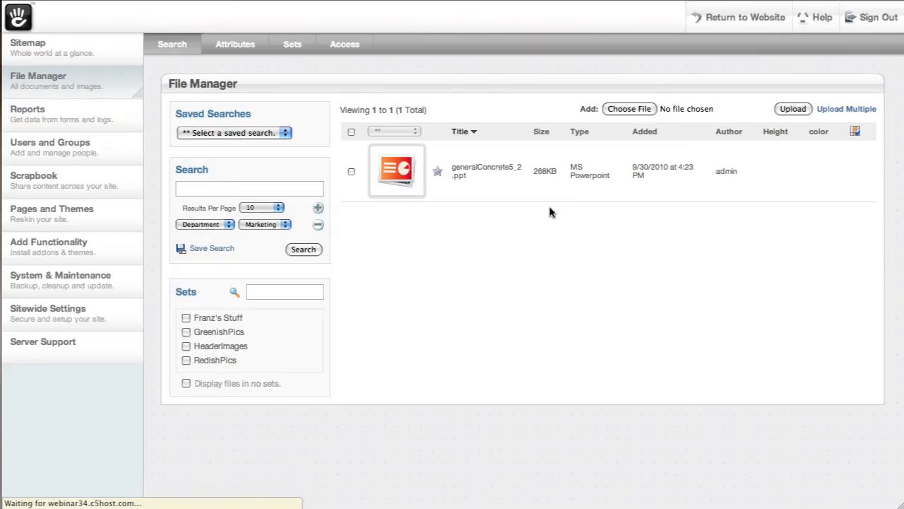
pyautogui.click(291, 43)
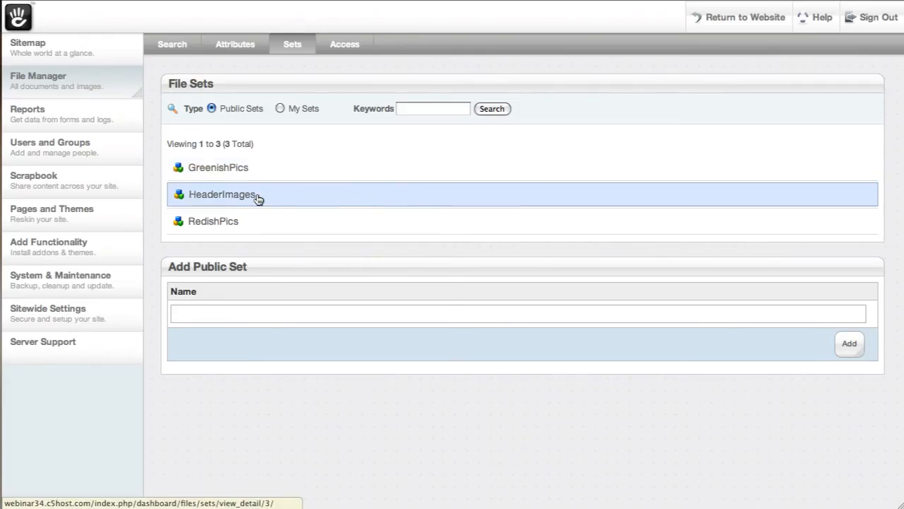
pyautogui.moveTo(238, 199)
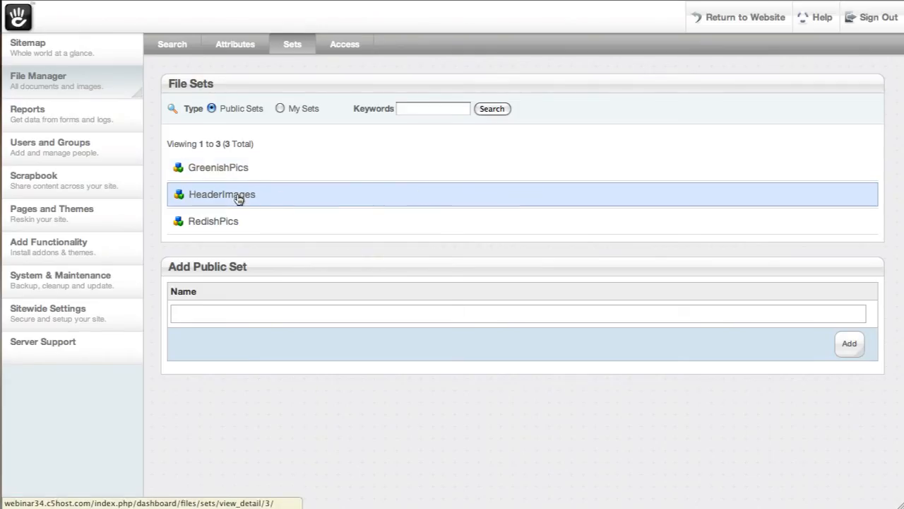
pyautogui.click(222, 195)
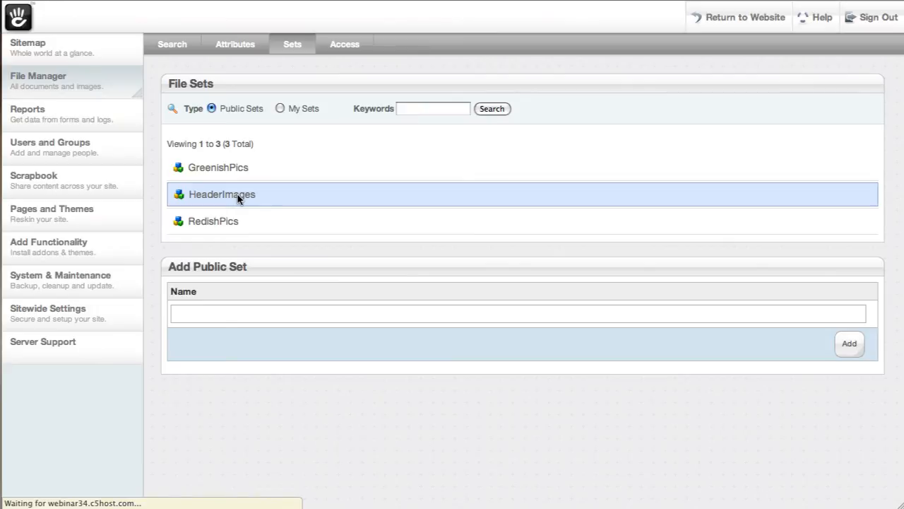
pyautogui.click(222, 195)
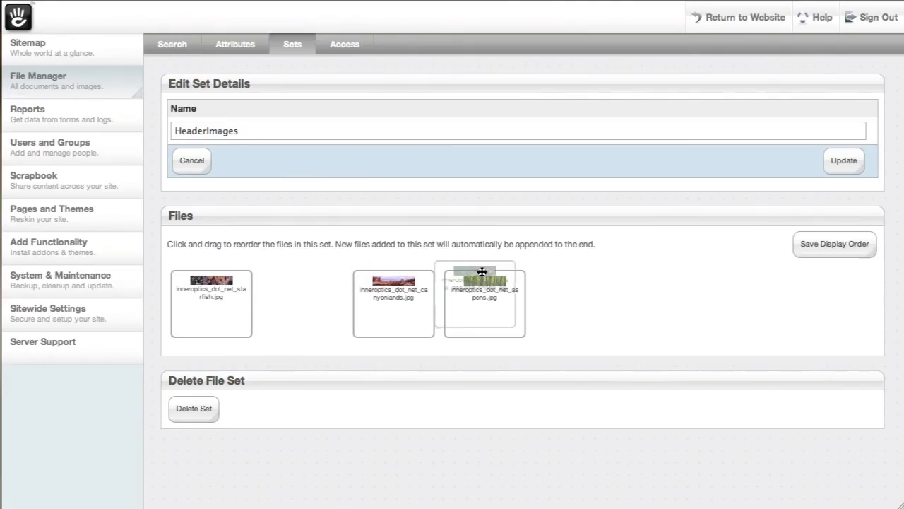
# - Drag aspens to second and canyonlands ahead of sheep, then save the display order
pyautogui.moveTo(483, 282); pyautogui.dragTo(268, 283)
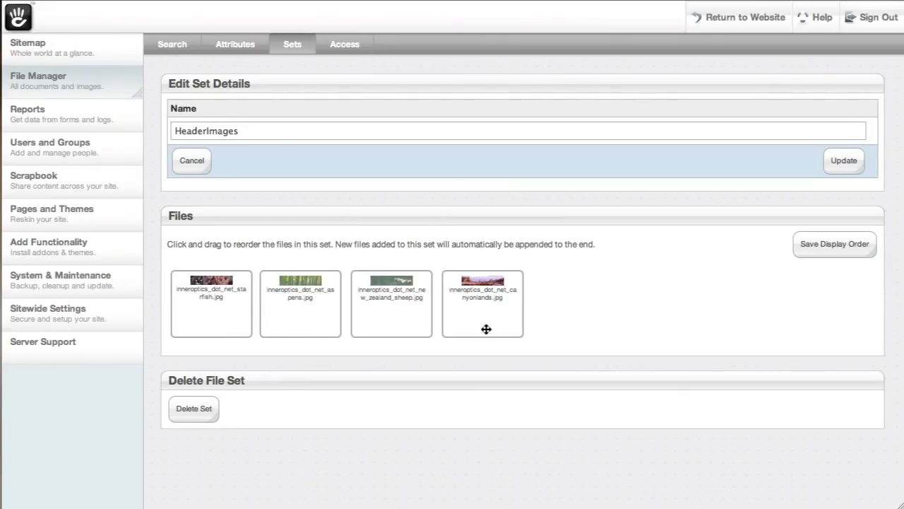
pyautogui.moveTo(484, 304); pyautogui.dragTo(392, 304)
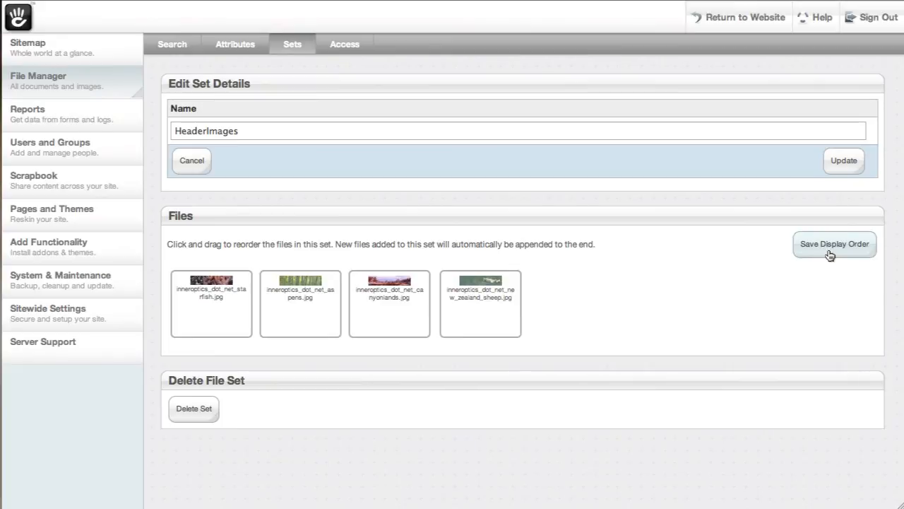
pyautogui.click(834, 243)
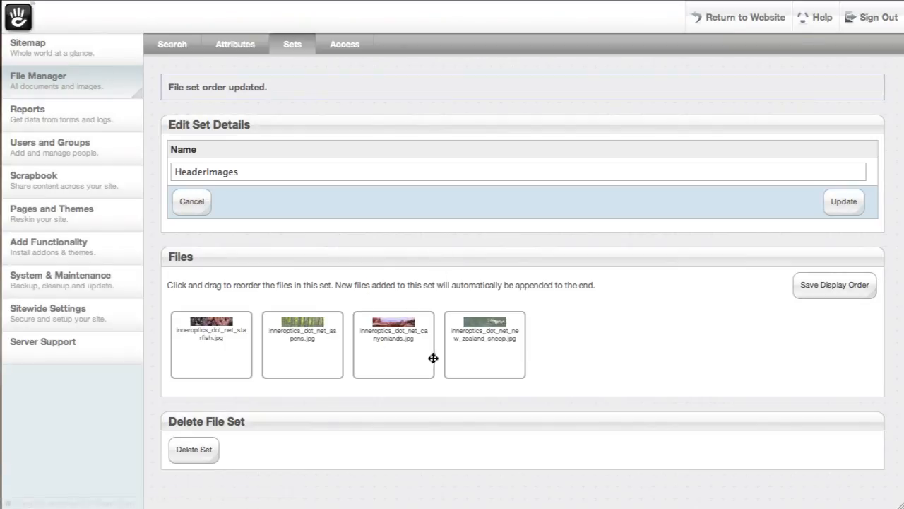
pyautogui.moveTo(231, 372)
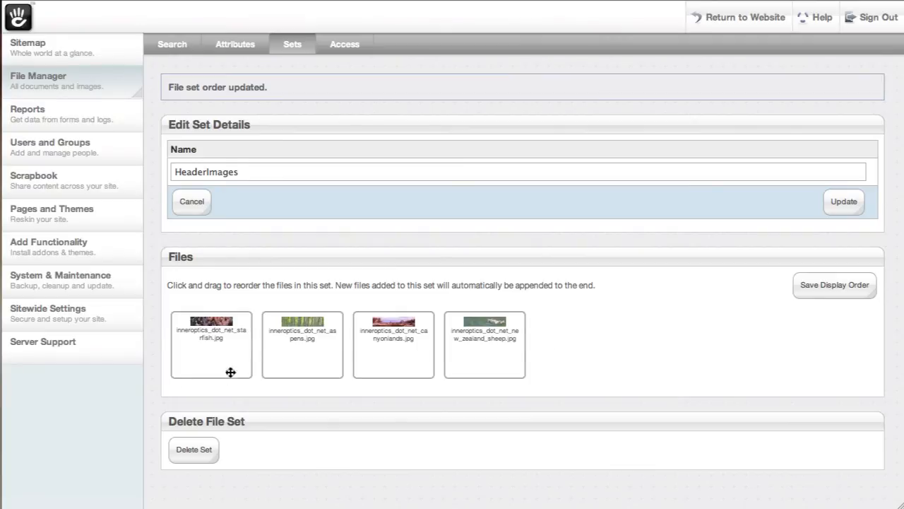
pyautogui.moveTo(412, 337)
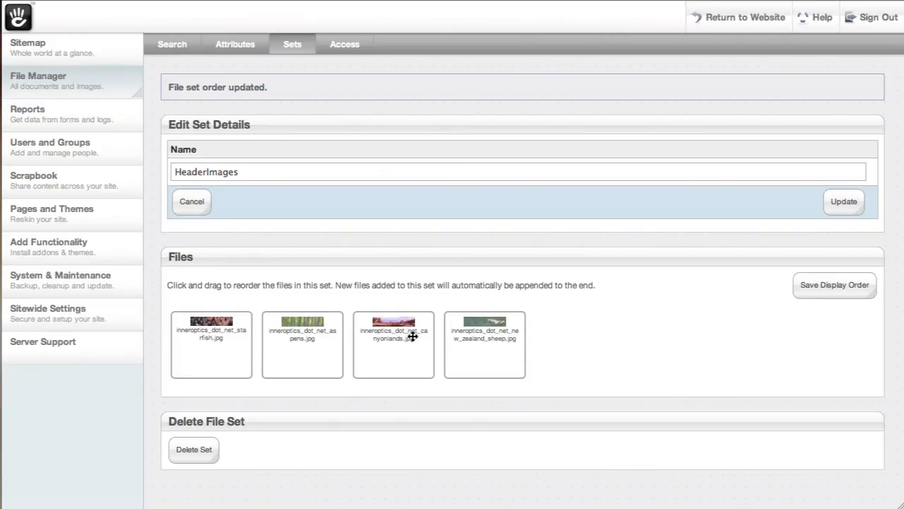
pyautogui.moveTo(416, 142)
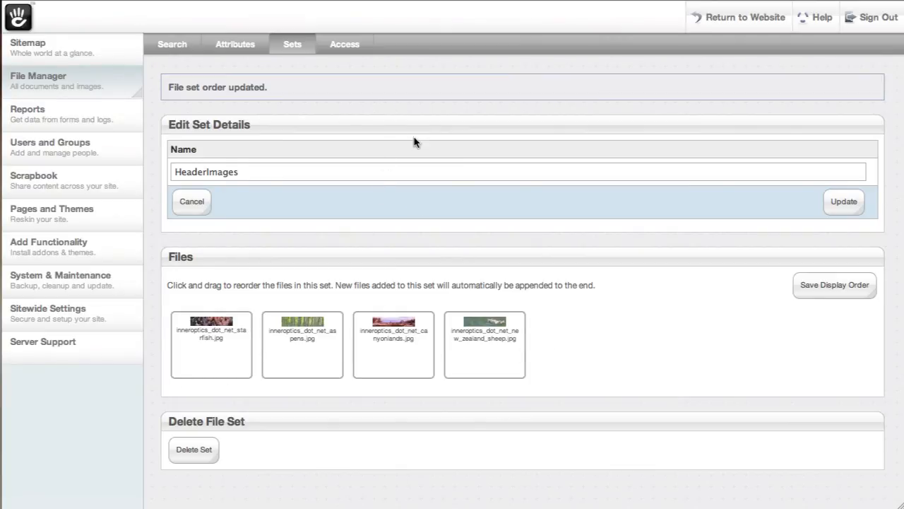
pyautogui.click(344, 43)
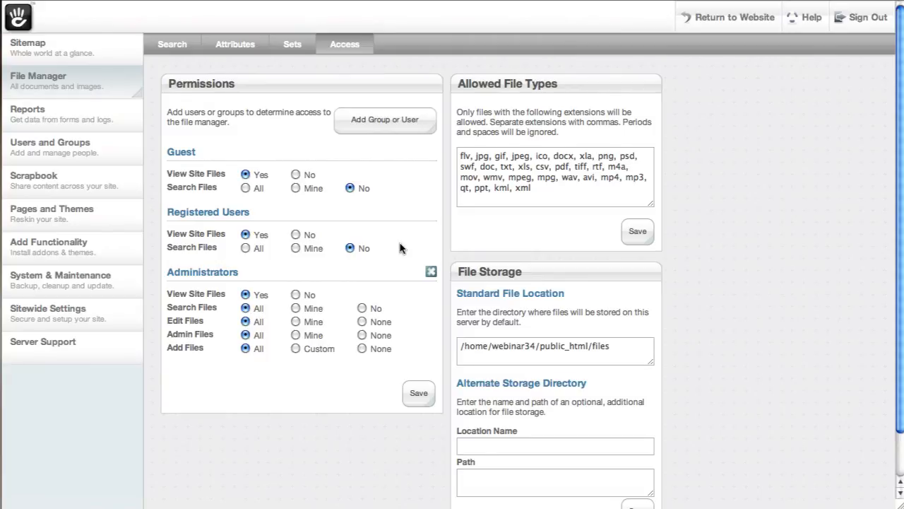
pyautogui.moveTo(558, 181)
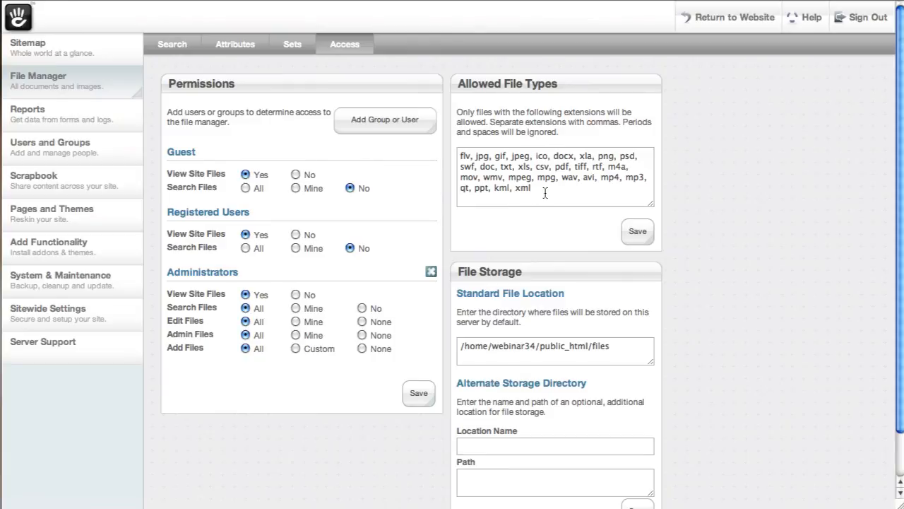
pyautogui.moveTo(562, 208)
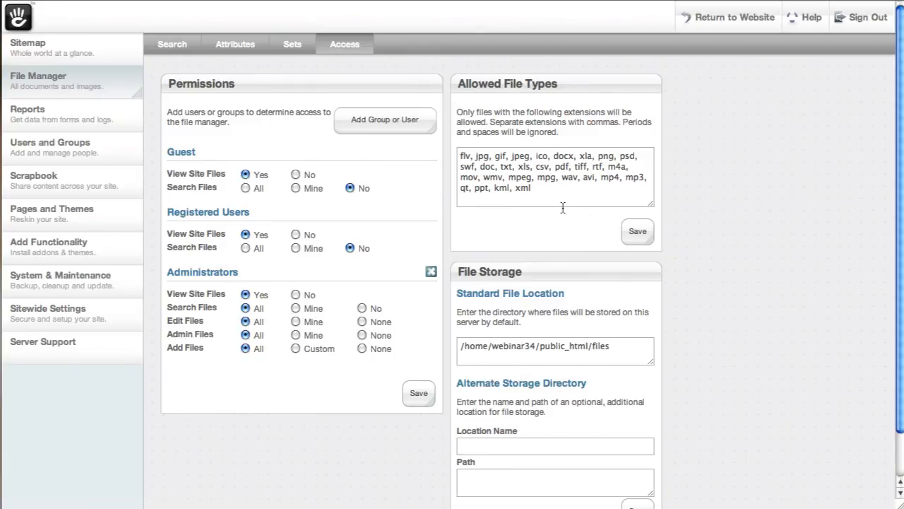
pyautogui.moveTo(455, 167)
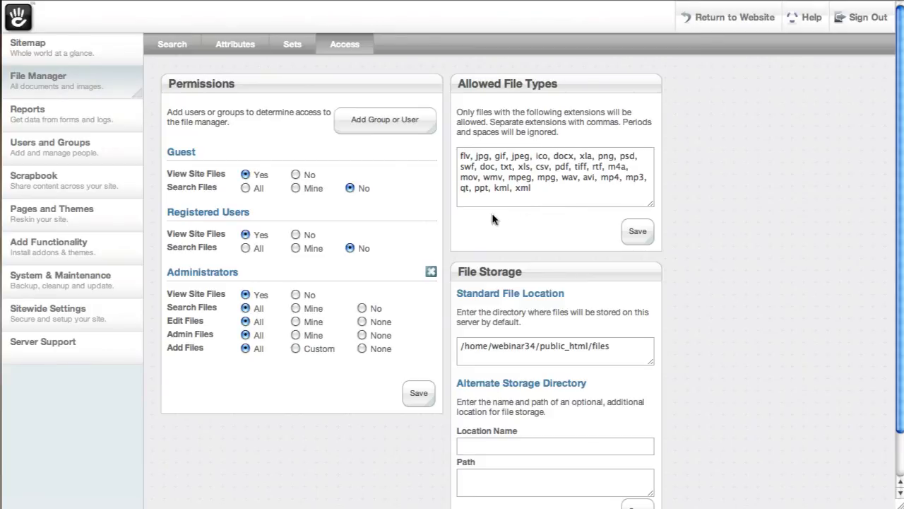
pyautogui.moveTo(512, 167)
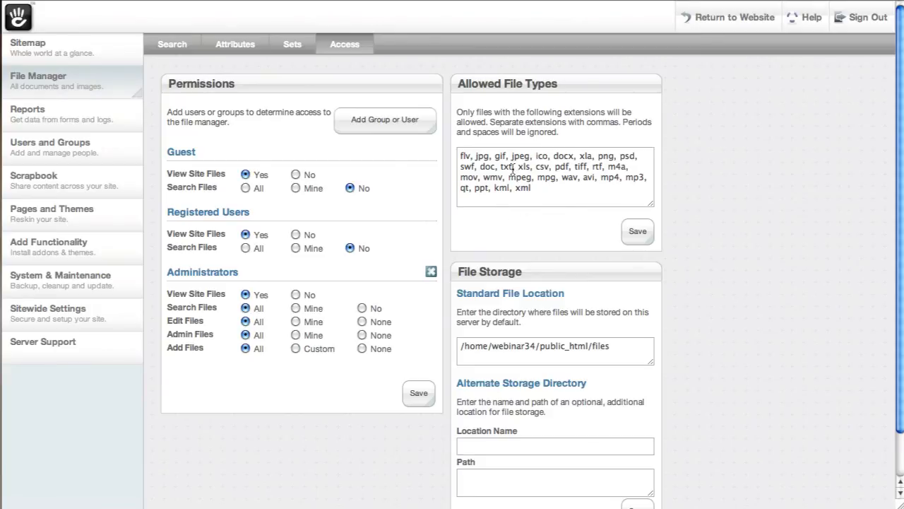
pyautogui.moveTo(497, 246)
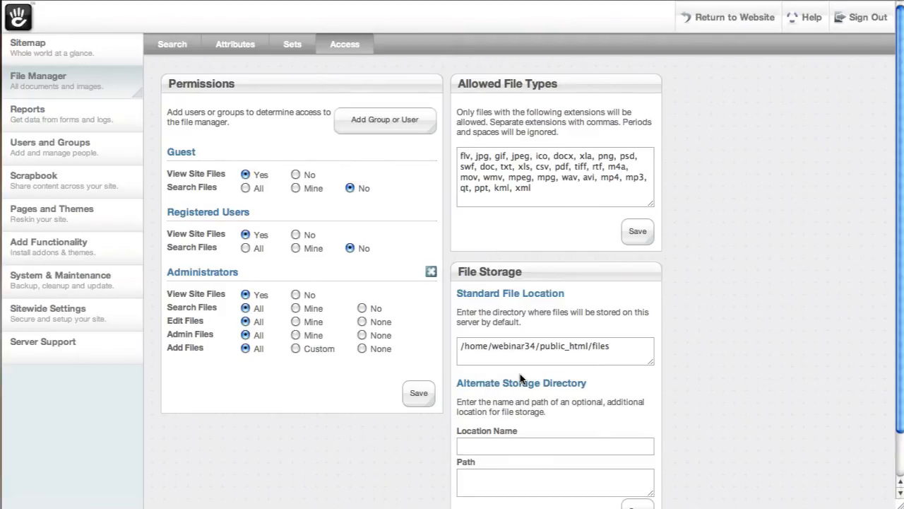
# - Review the Access settings and start adding a group to the file permissions
pyautogui.scroll(-3)
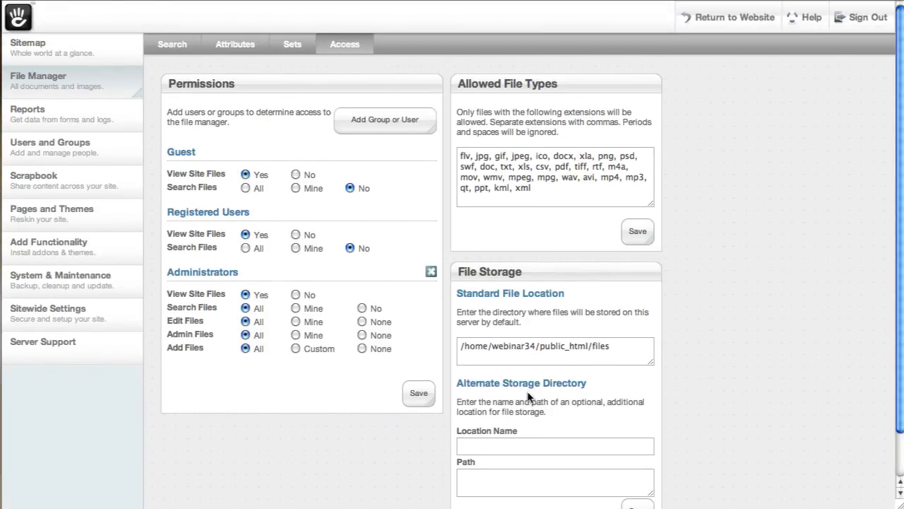
pyautogui.moveTo(445, 397)
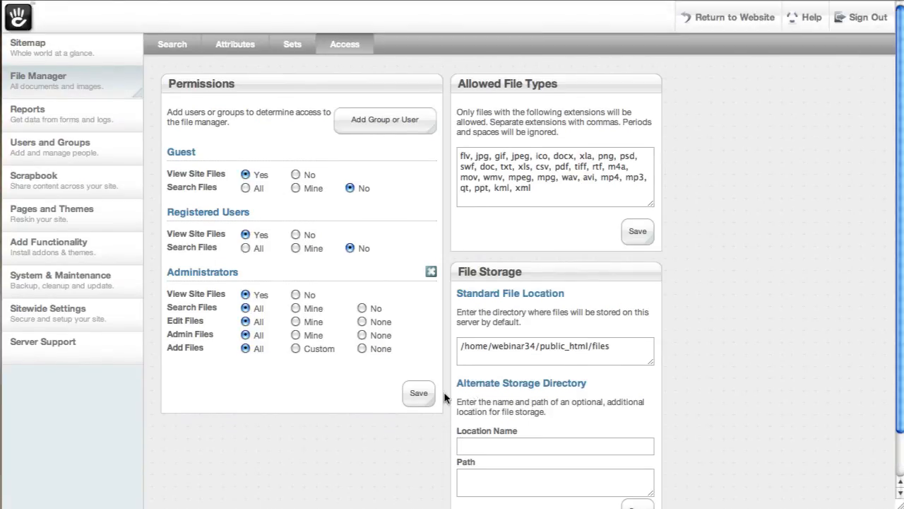
pyautogui.moveTo(515, 435)
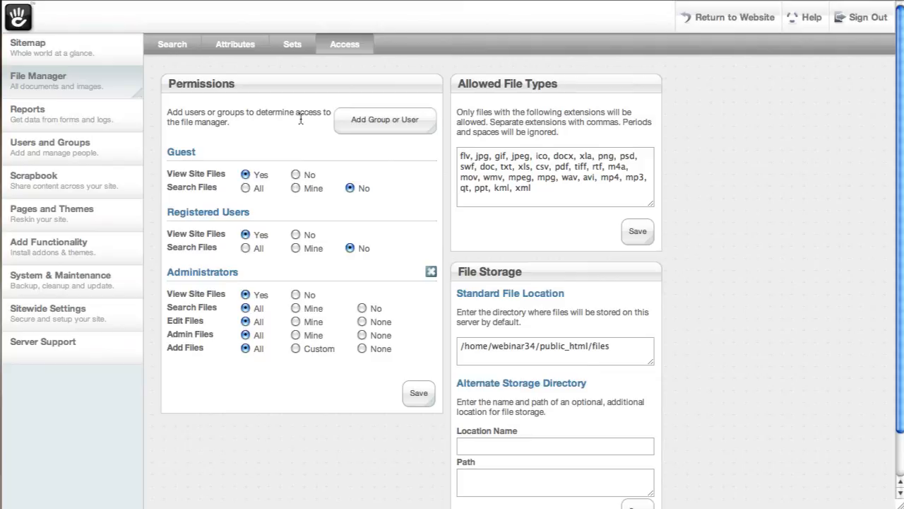
pyautogui.click(384, 119)
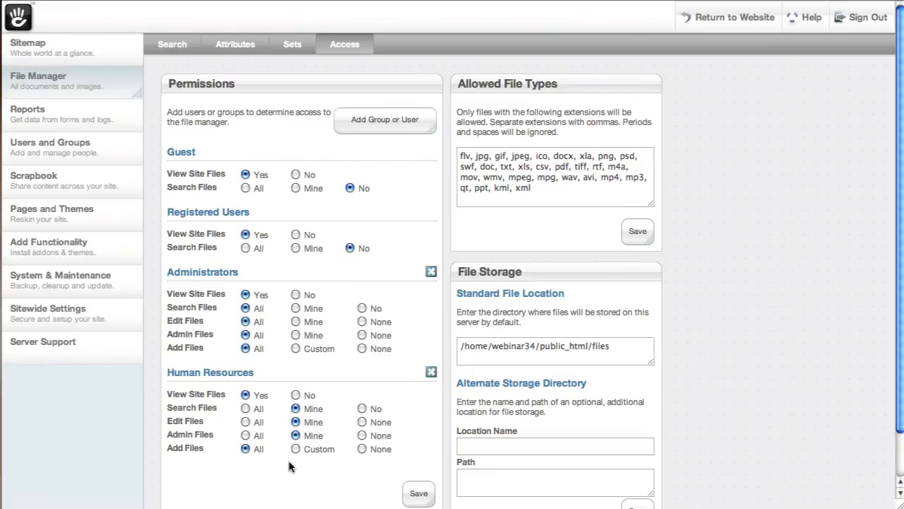
pyautogui.moveTo(385, 455)
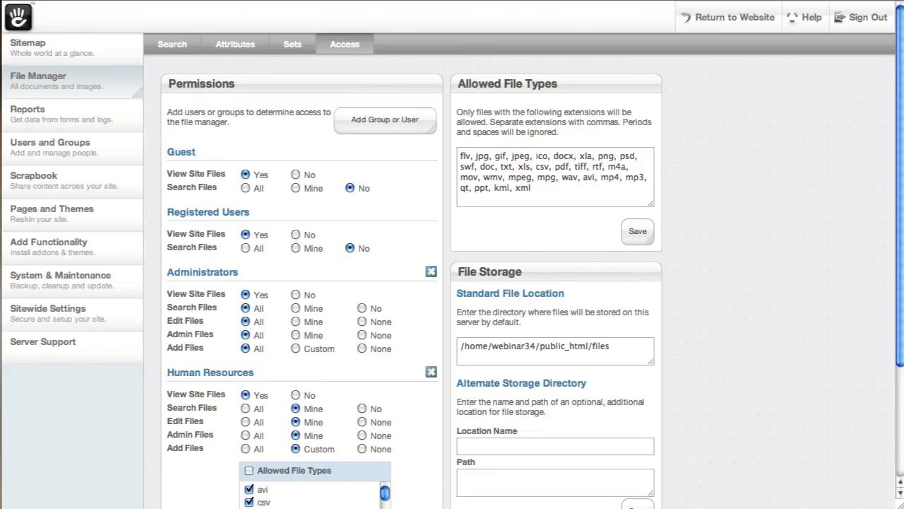
# - Scroll through the Human Resources permission options and allowed file types
pyautogui.scroll(-3)
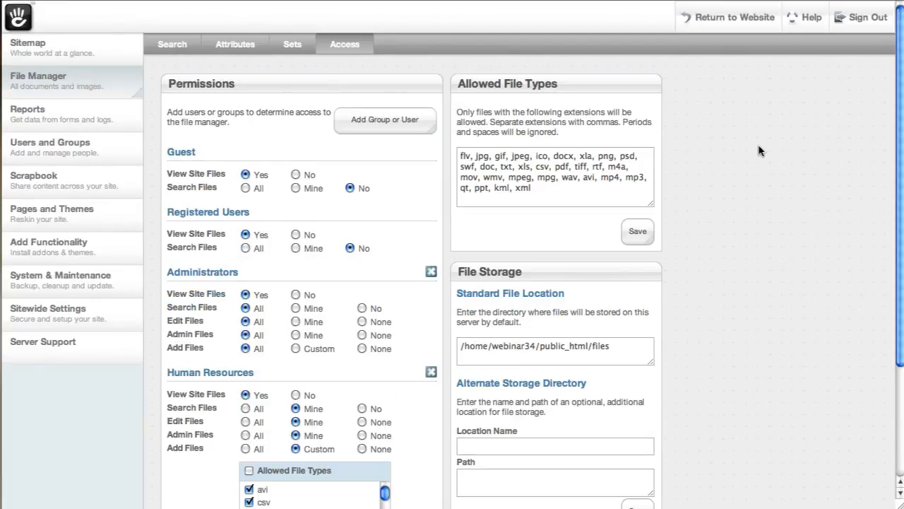
pyautogui.moveTo(670, 283)
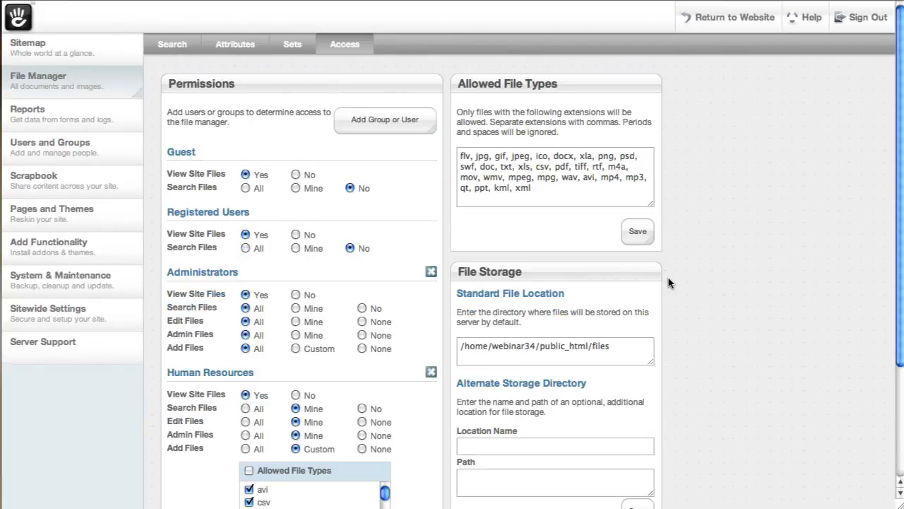